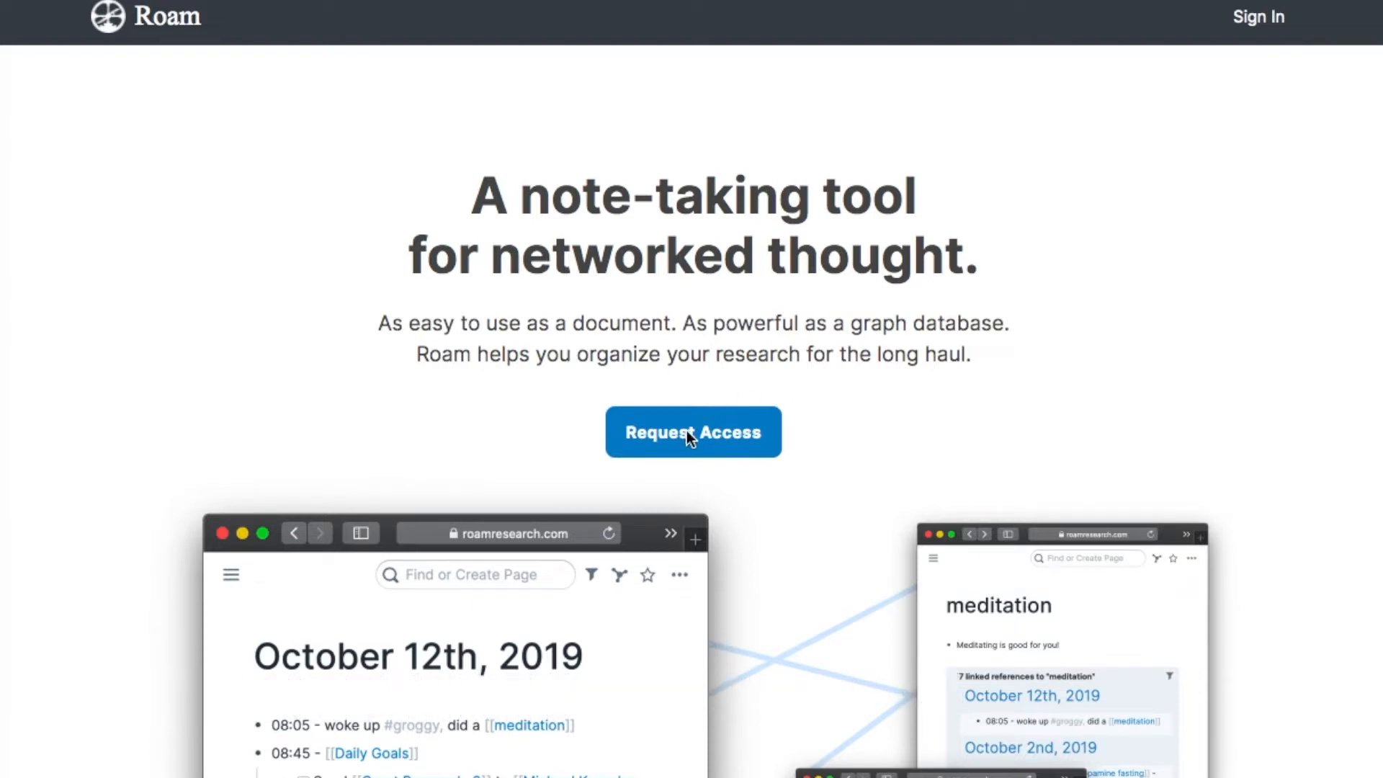
- Request access to Roam and reach the waitlist page saying signups are closed
click(692, 432)
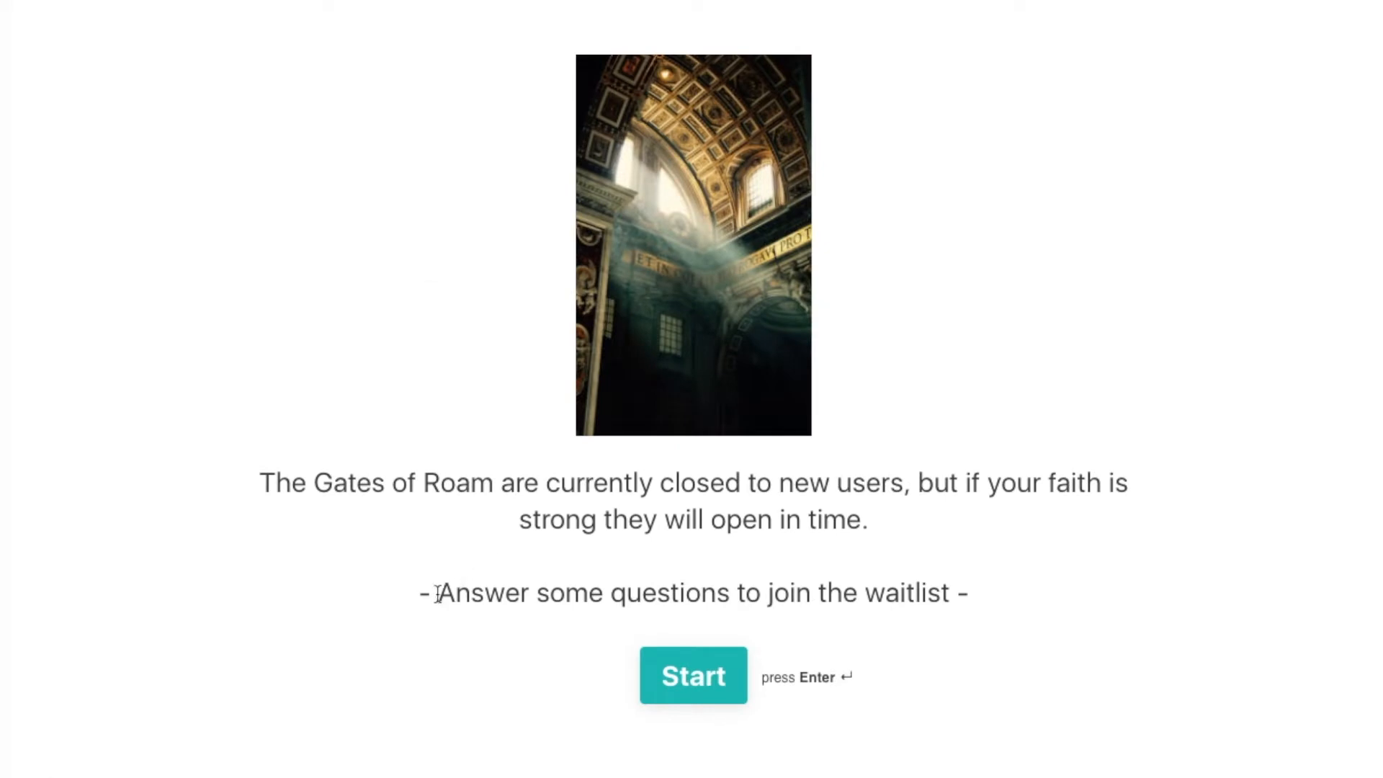
mouse_move(432, 594)
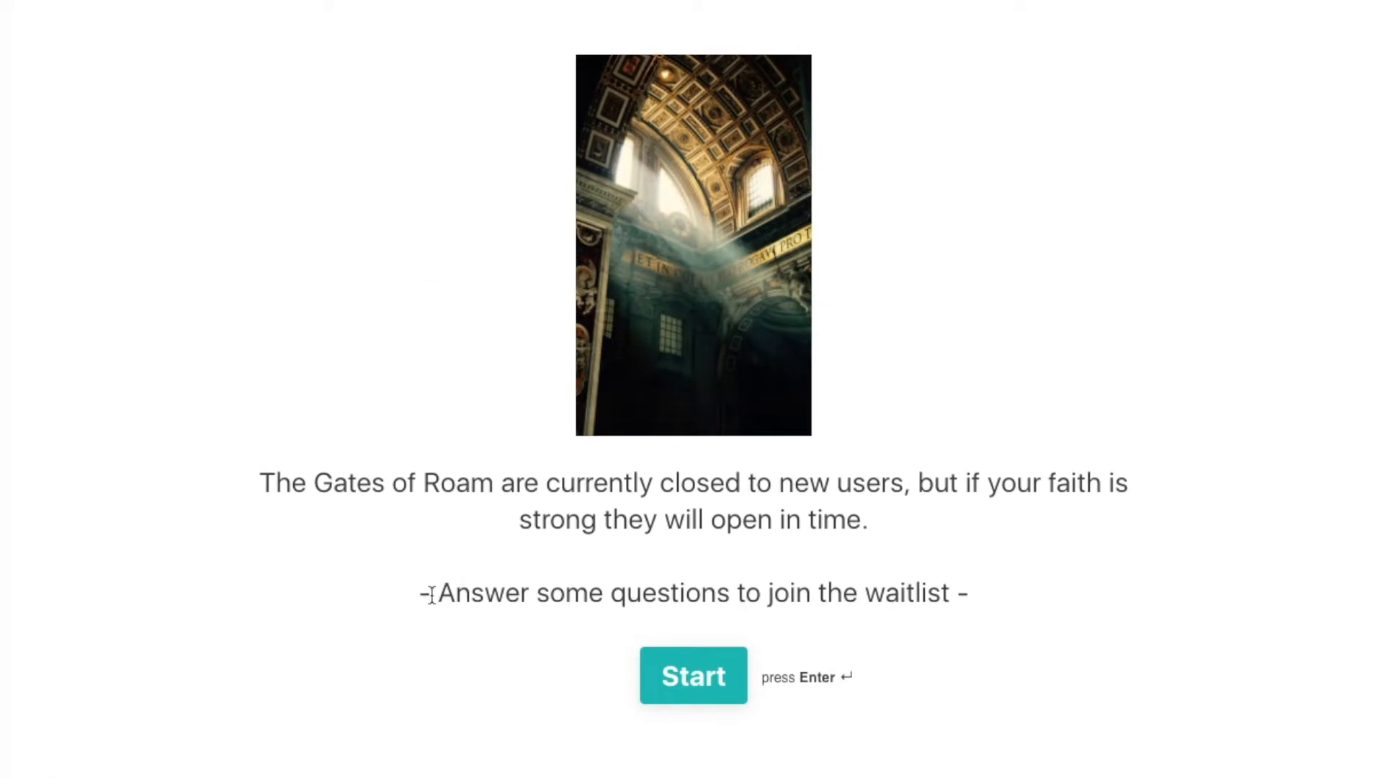
drag(425, 593, 965, 593)
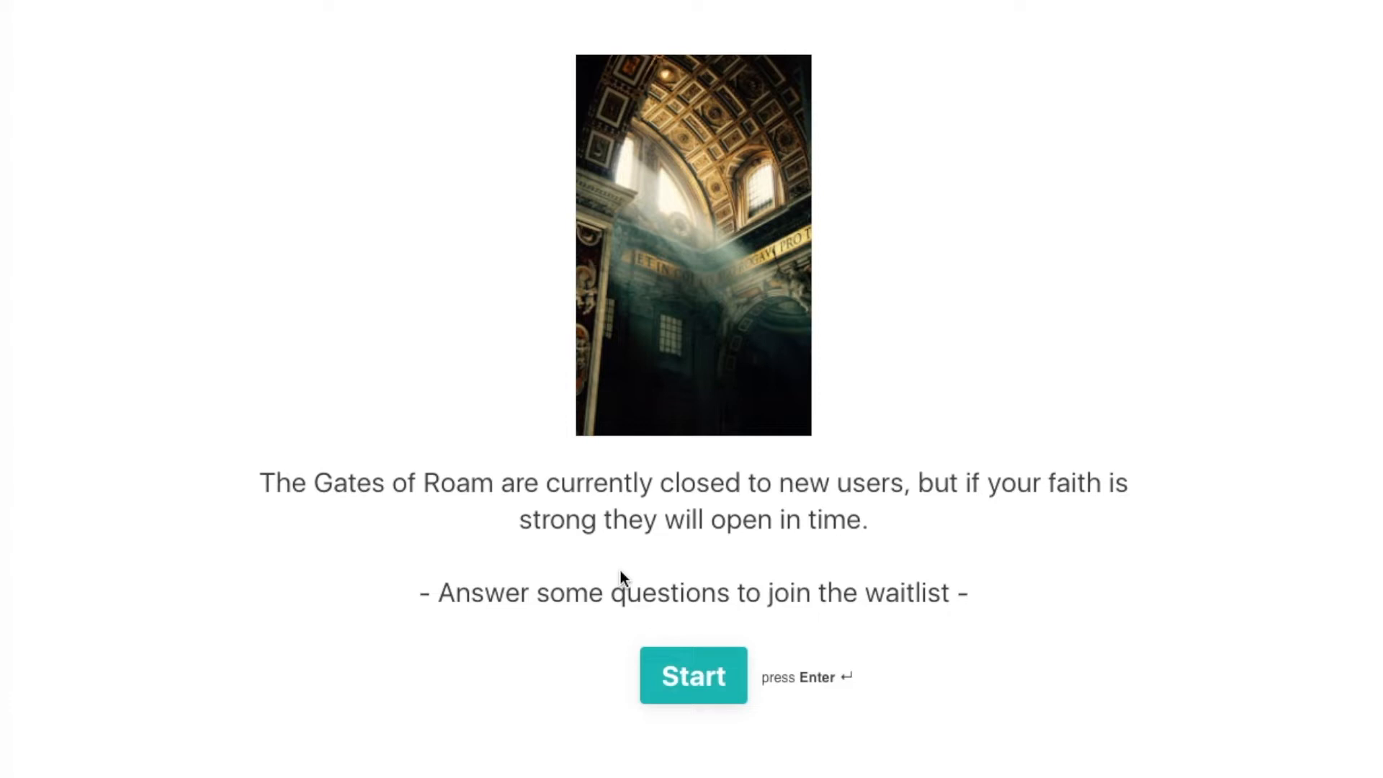
mouse_move(727, 479)
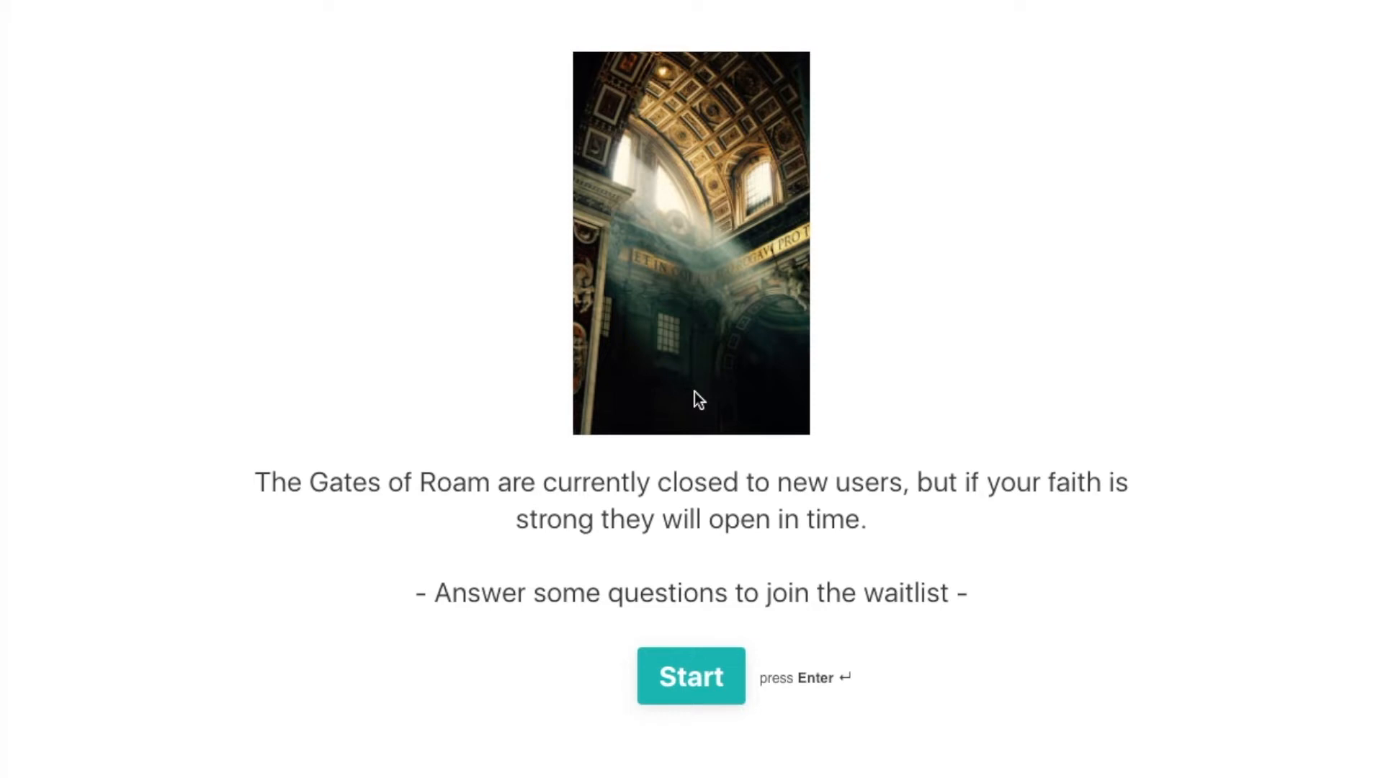
click(691, 675)
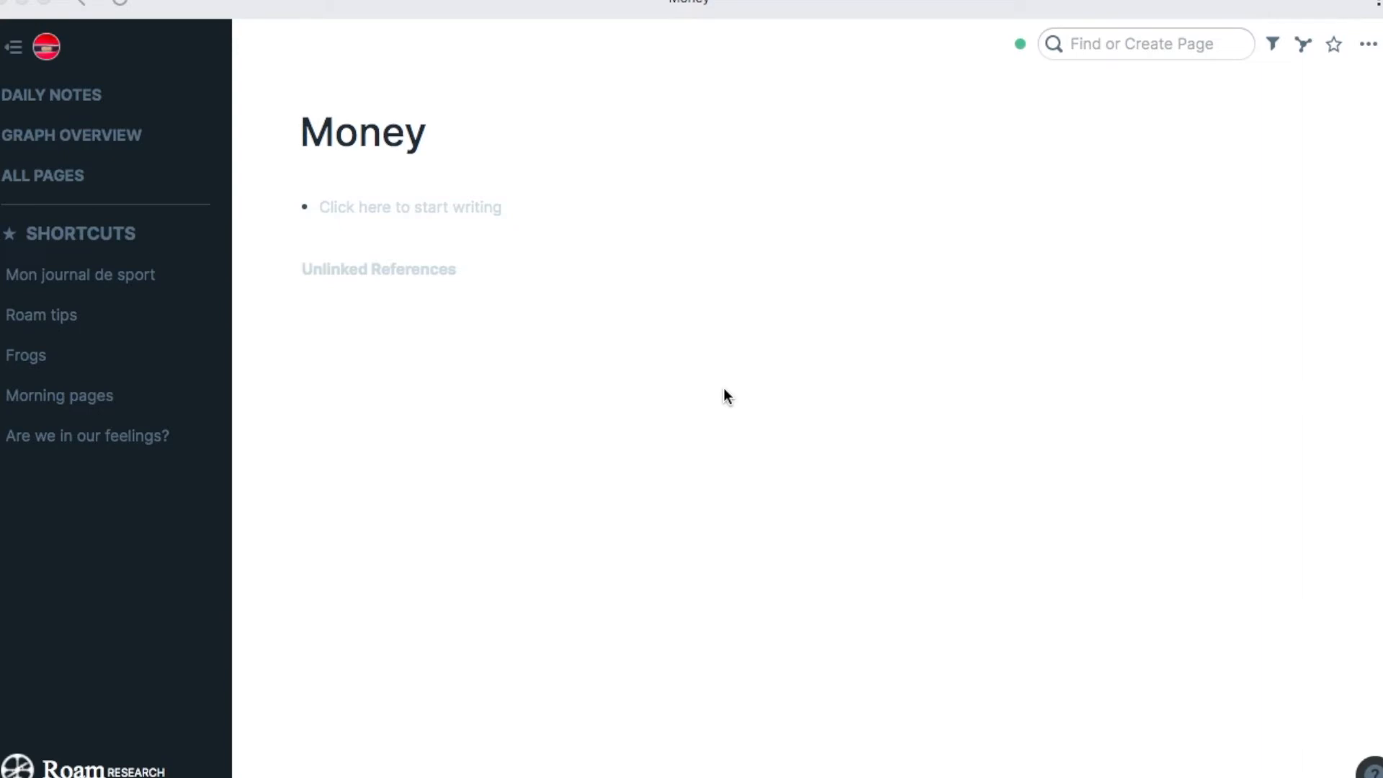
mouse_move(507, 282)
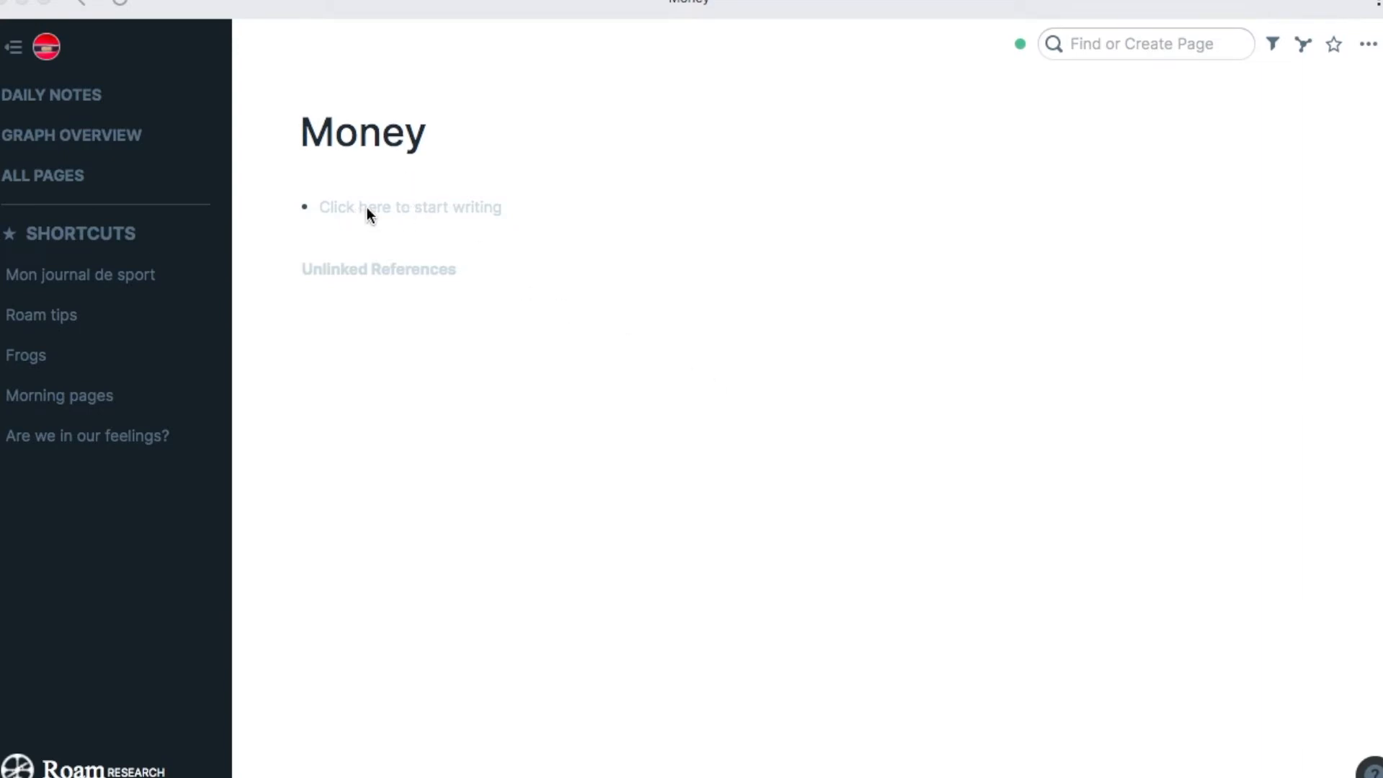
- Start the Money page with Bank account $1000 and Cash $400 bullets
click(370, 207)
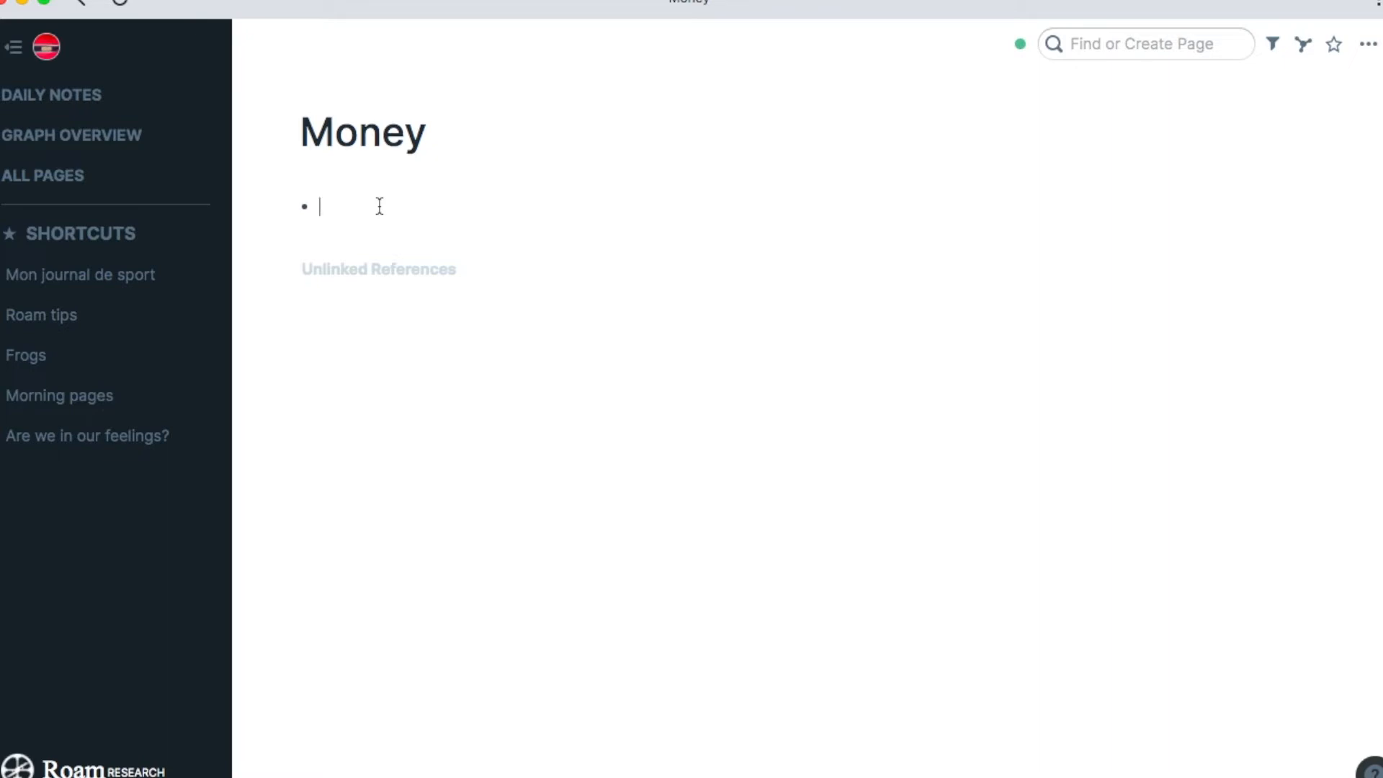
text(Bank a)
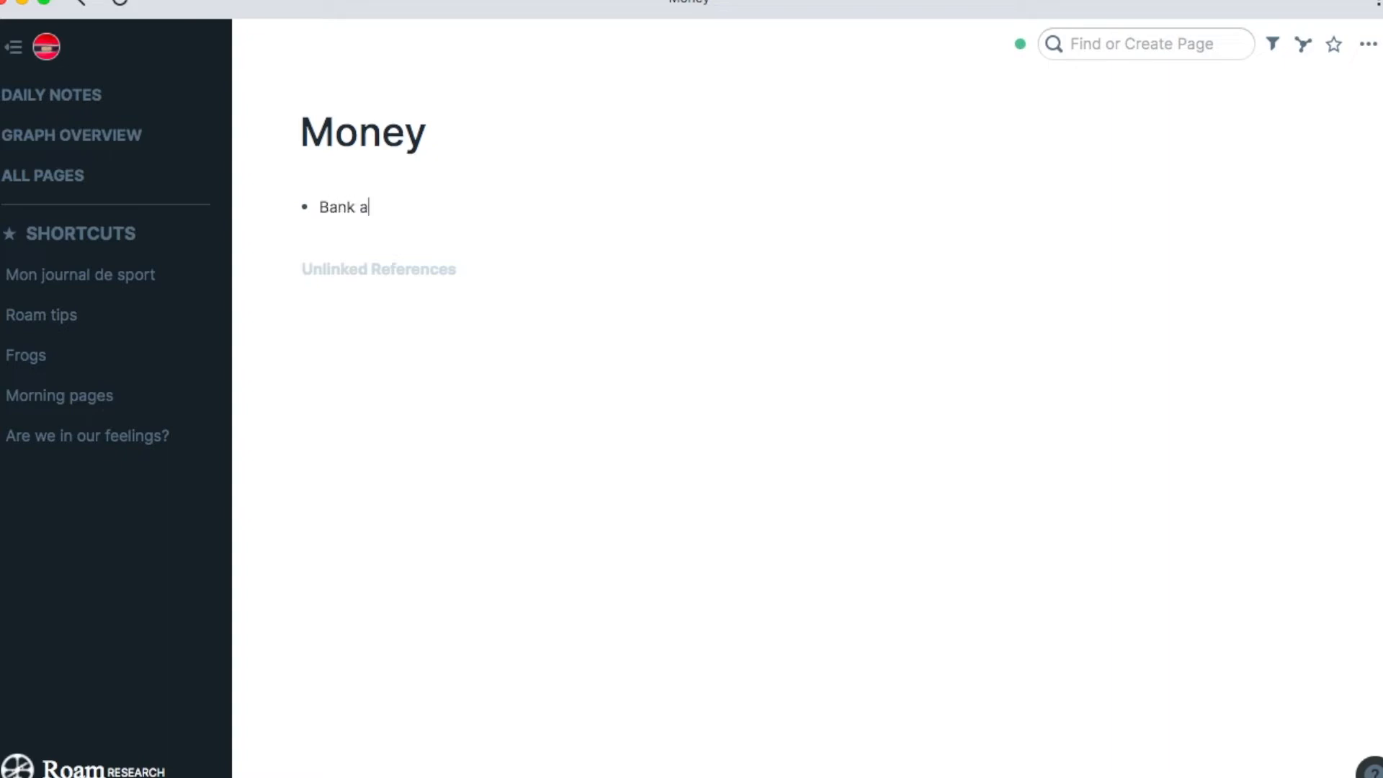
text(ccountL)
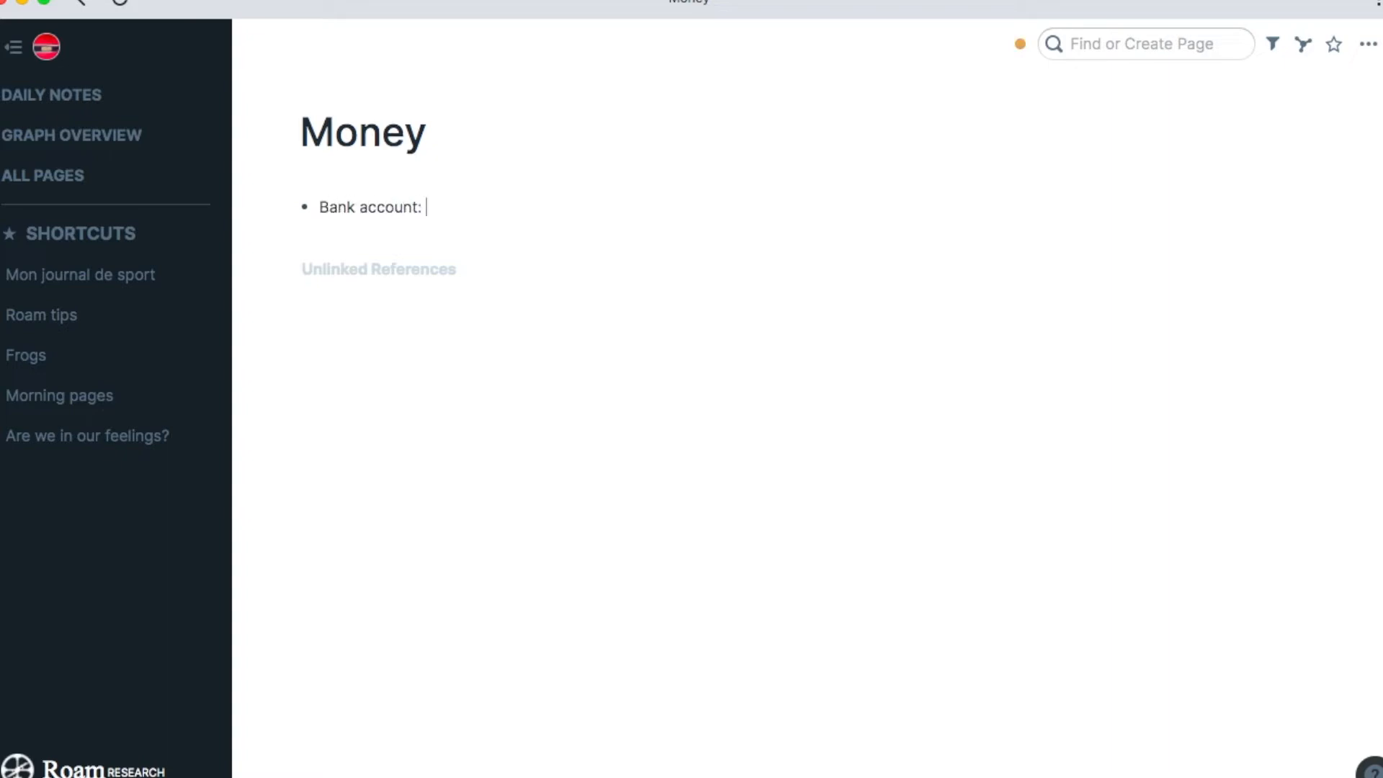
text($1000)
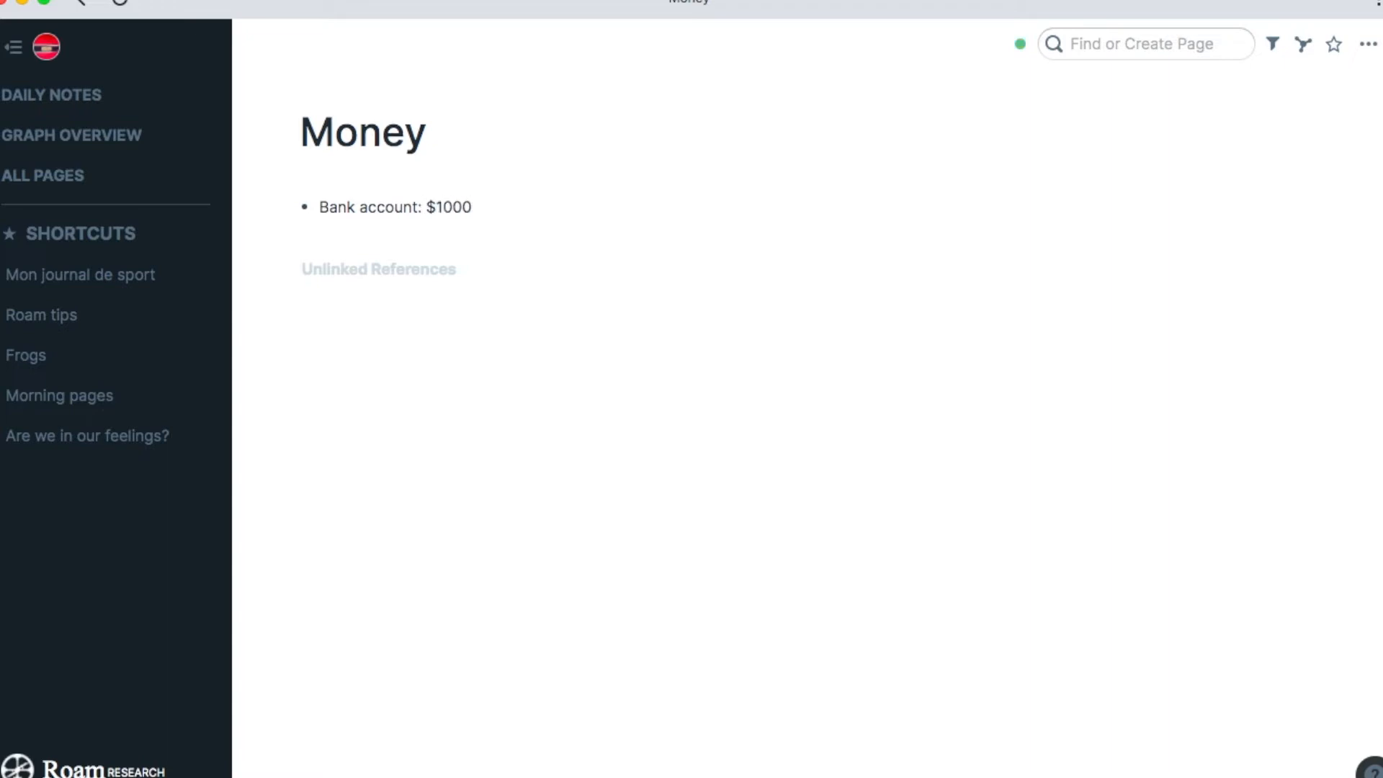
text(Cash)
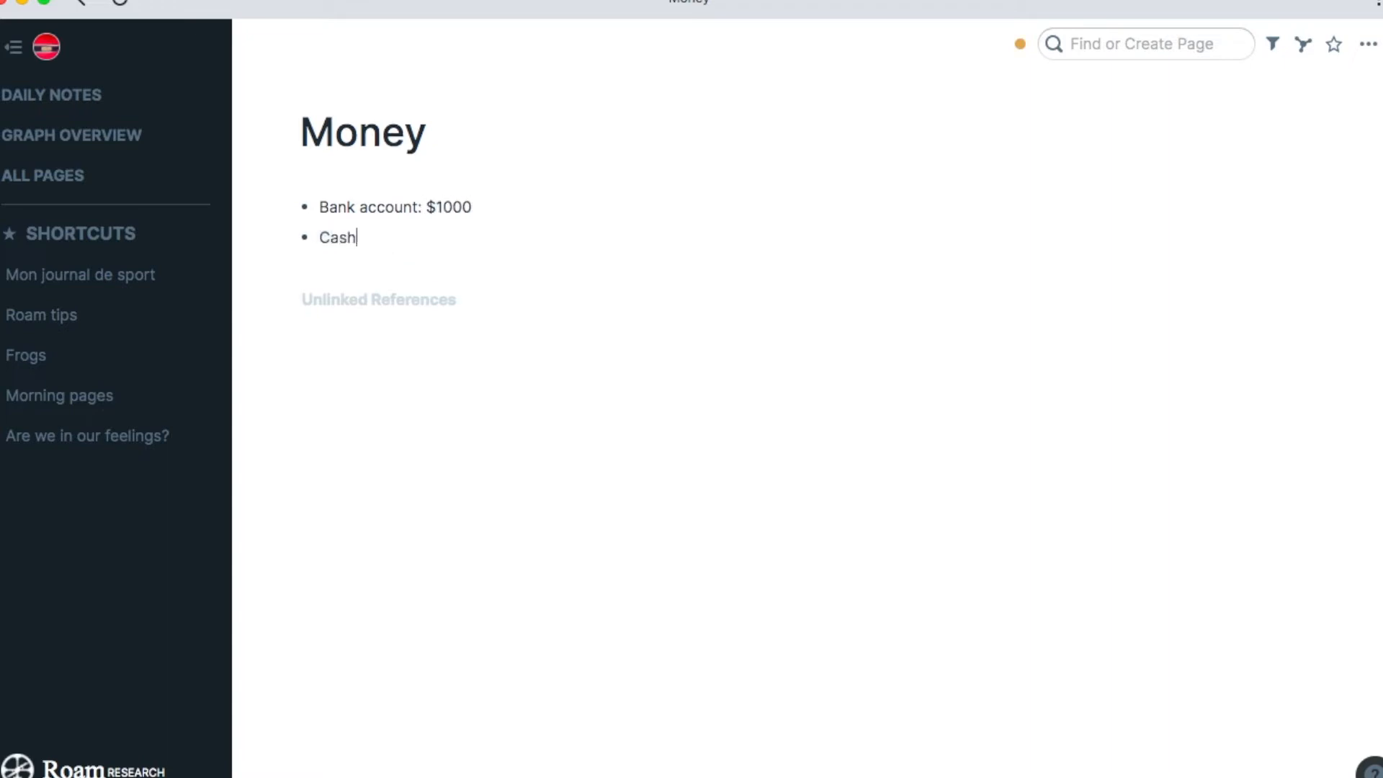
text(: $400)
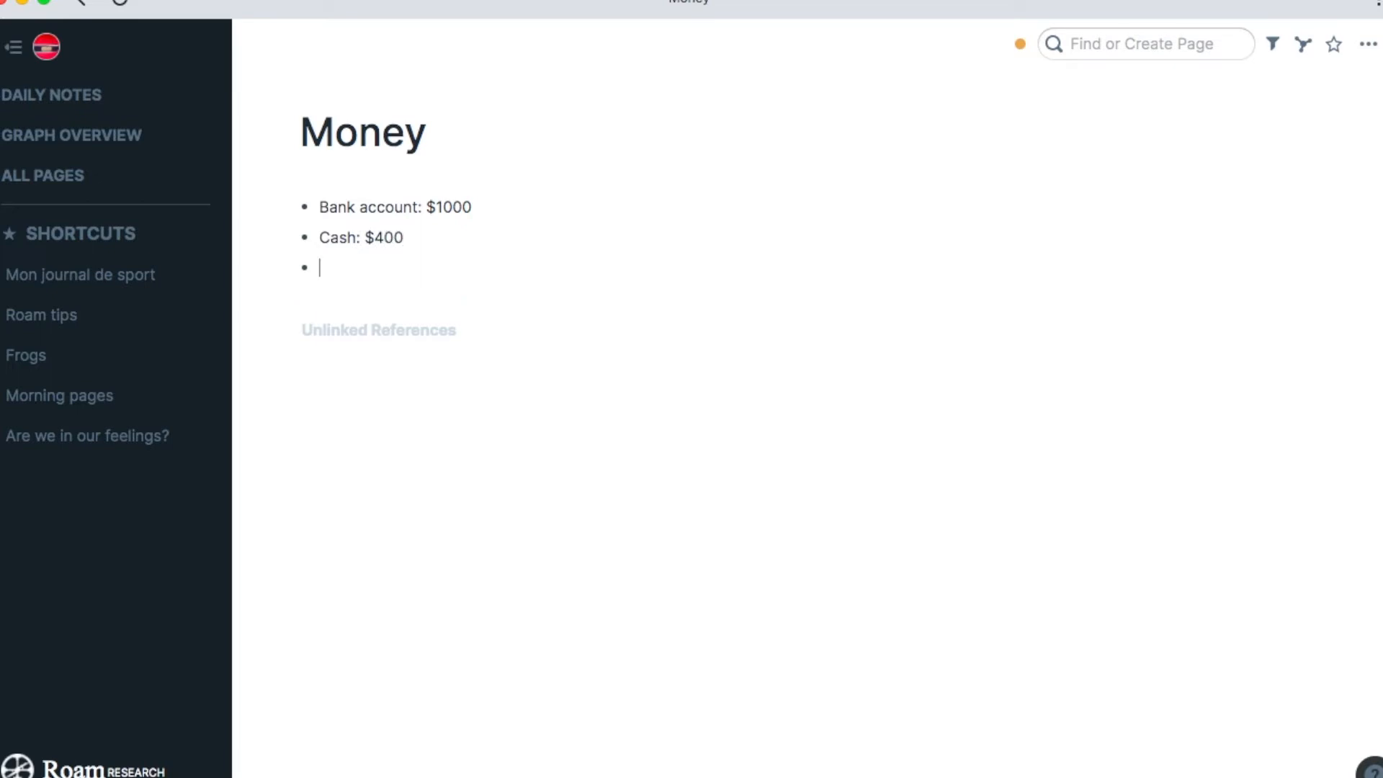
- Add They owe $40 and I owe $20 bullets, followed by a Total: line
text(They owe)
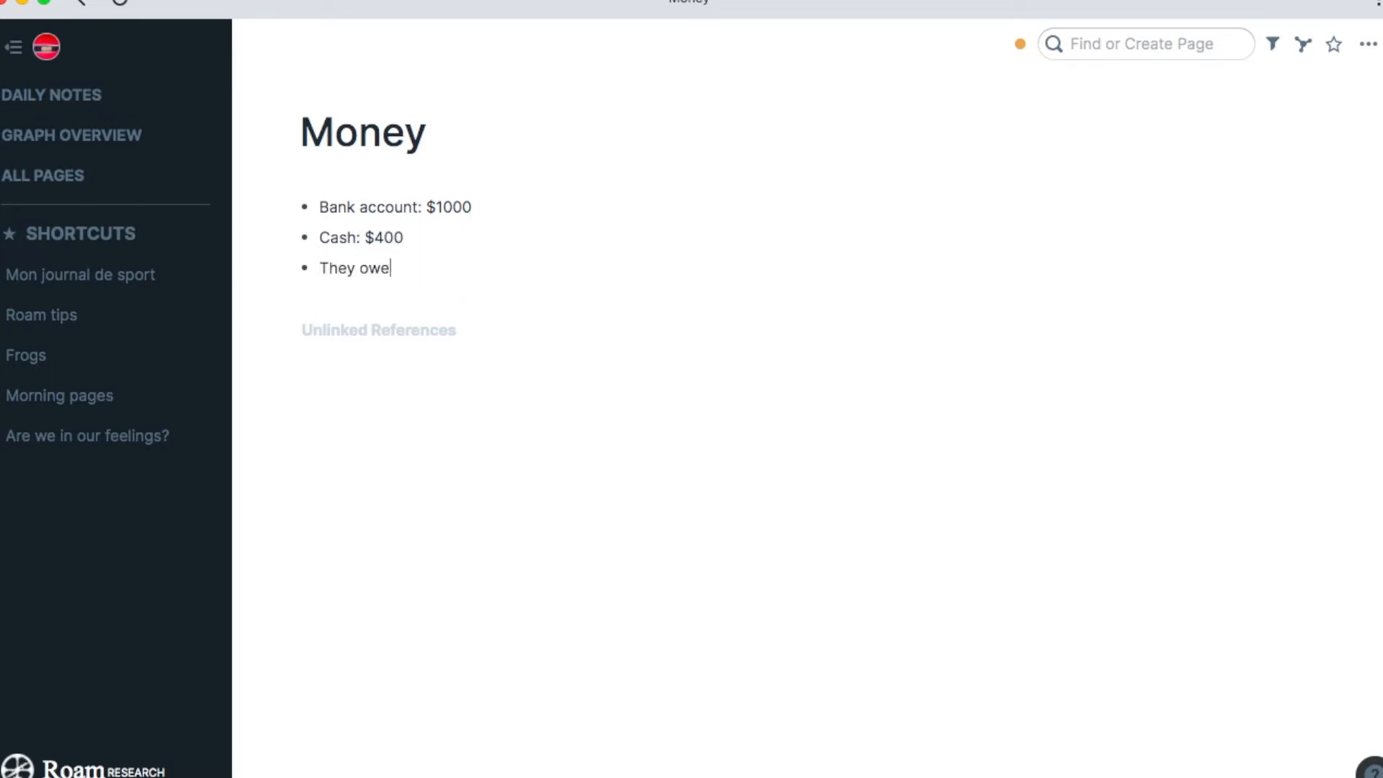
text(:)
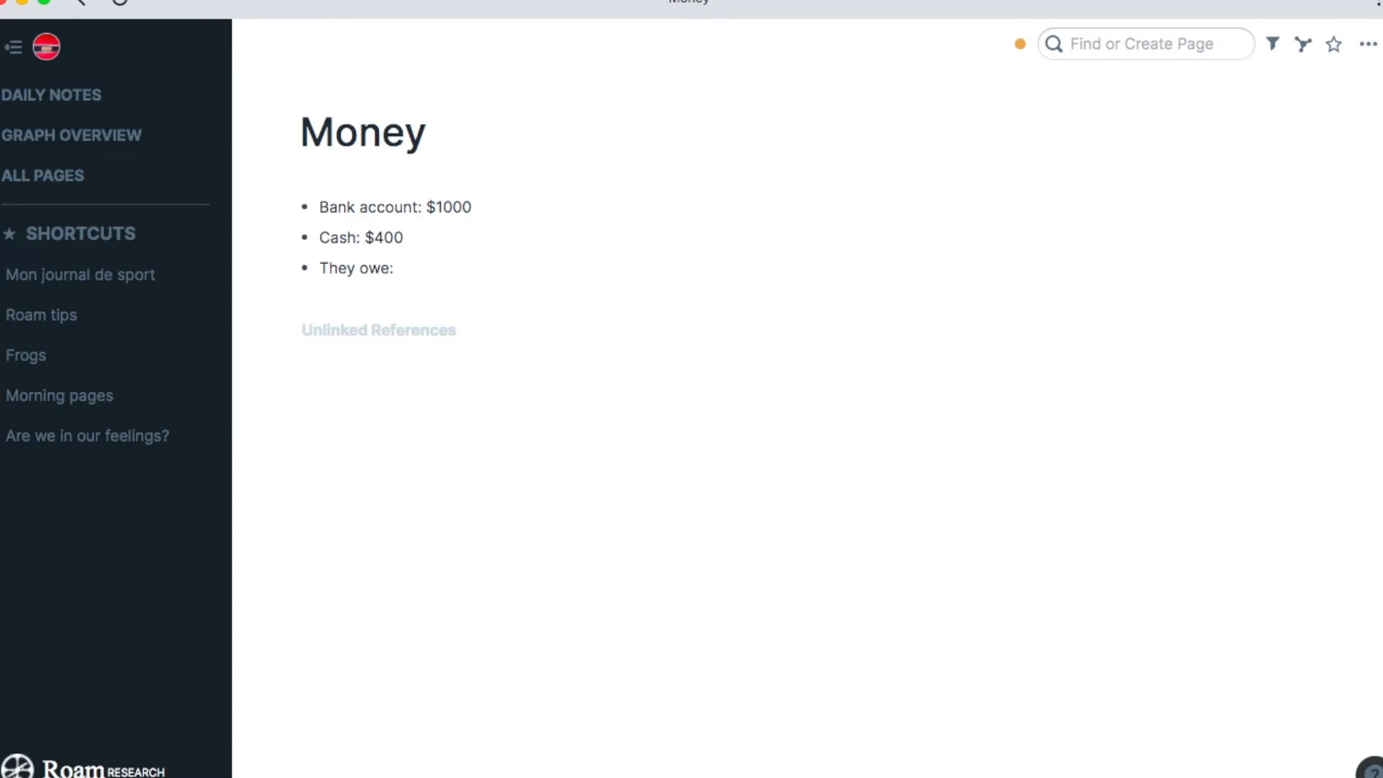
text($40)
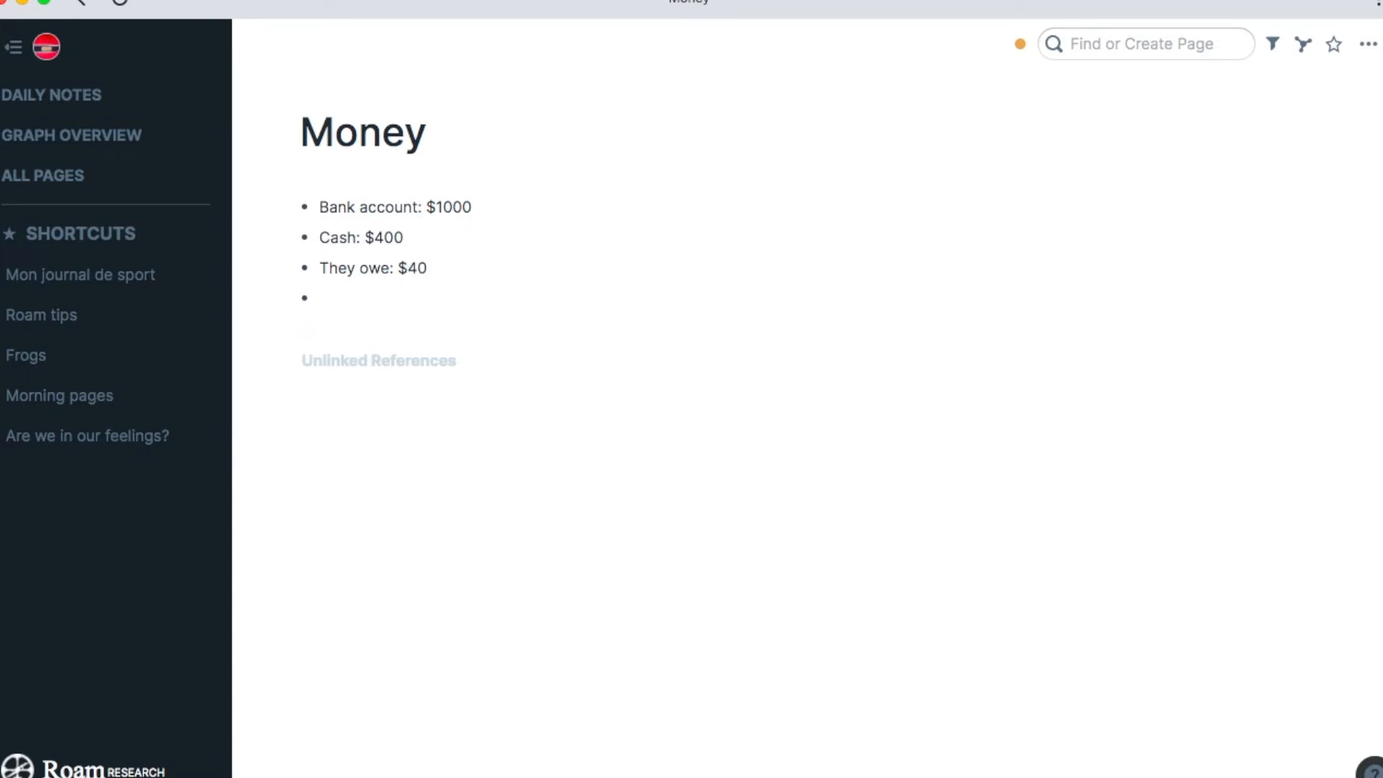
text(I owe)
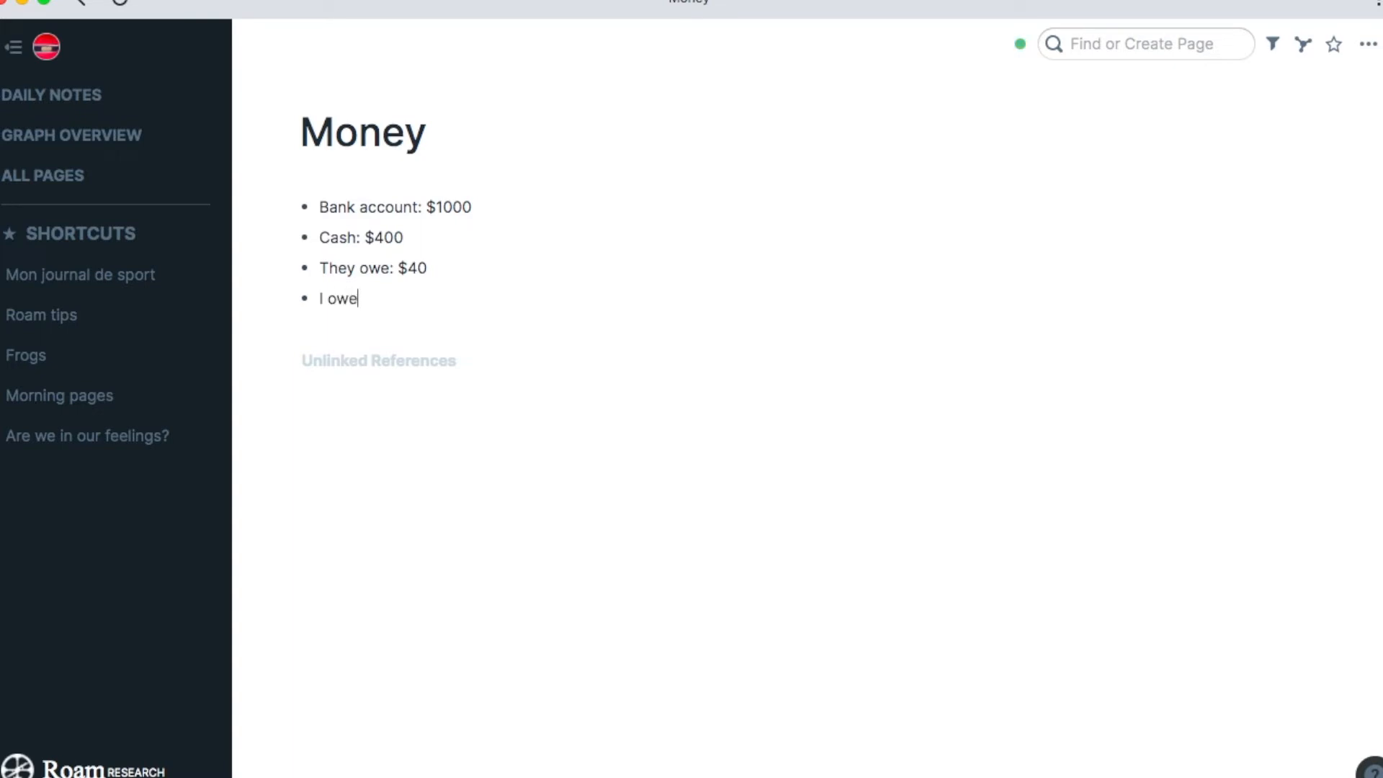
text(: $20)
text(Total:)
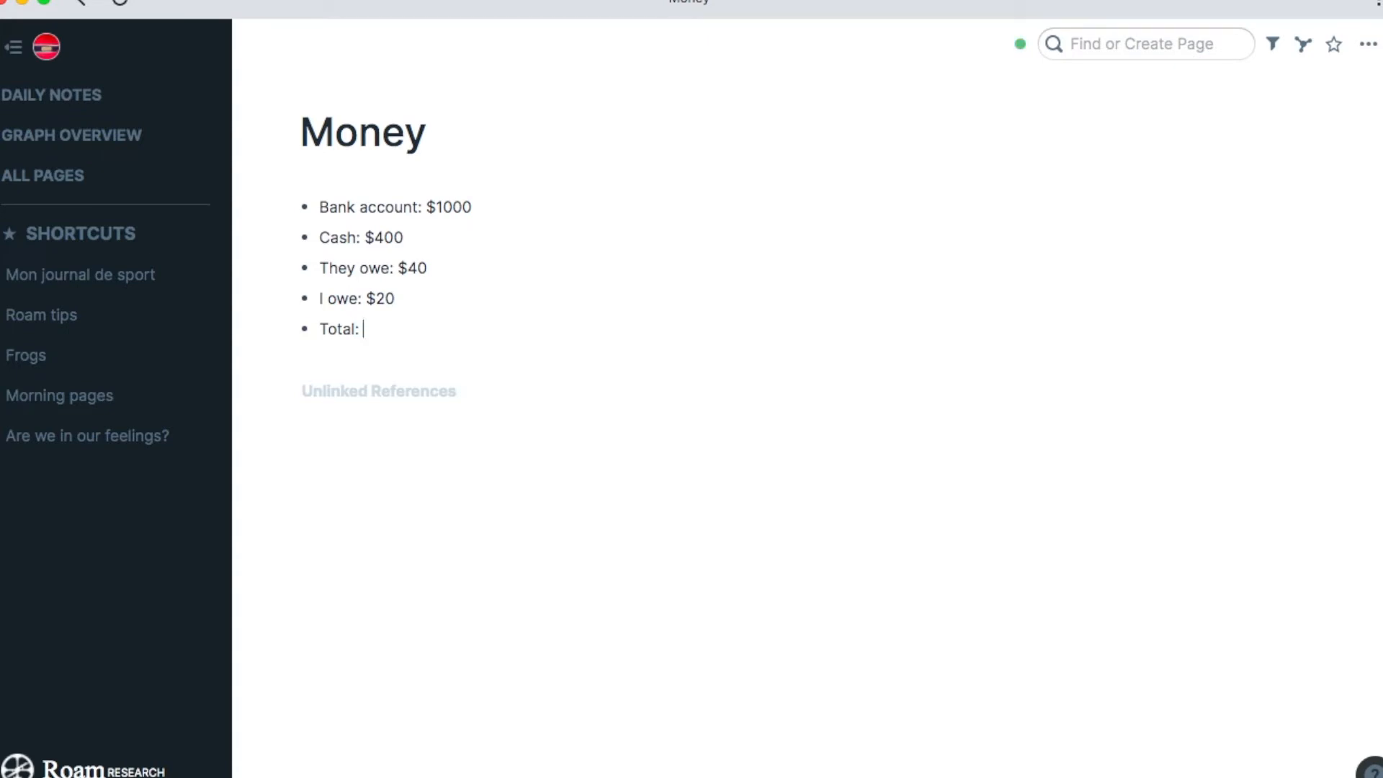
- Put a {{calc:}} formula in the Total block containing an empty (( )) block reference
text({{calc:)
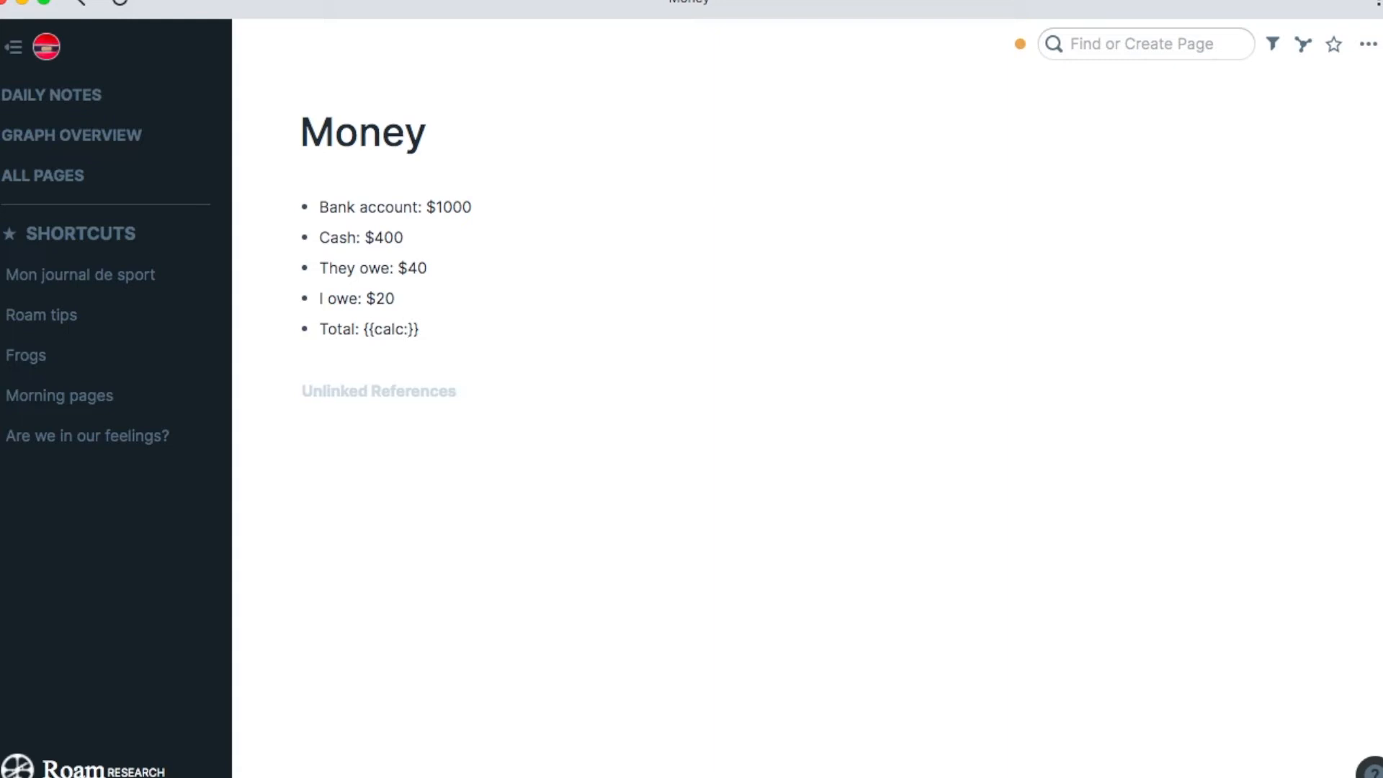
text((()
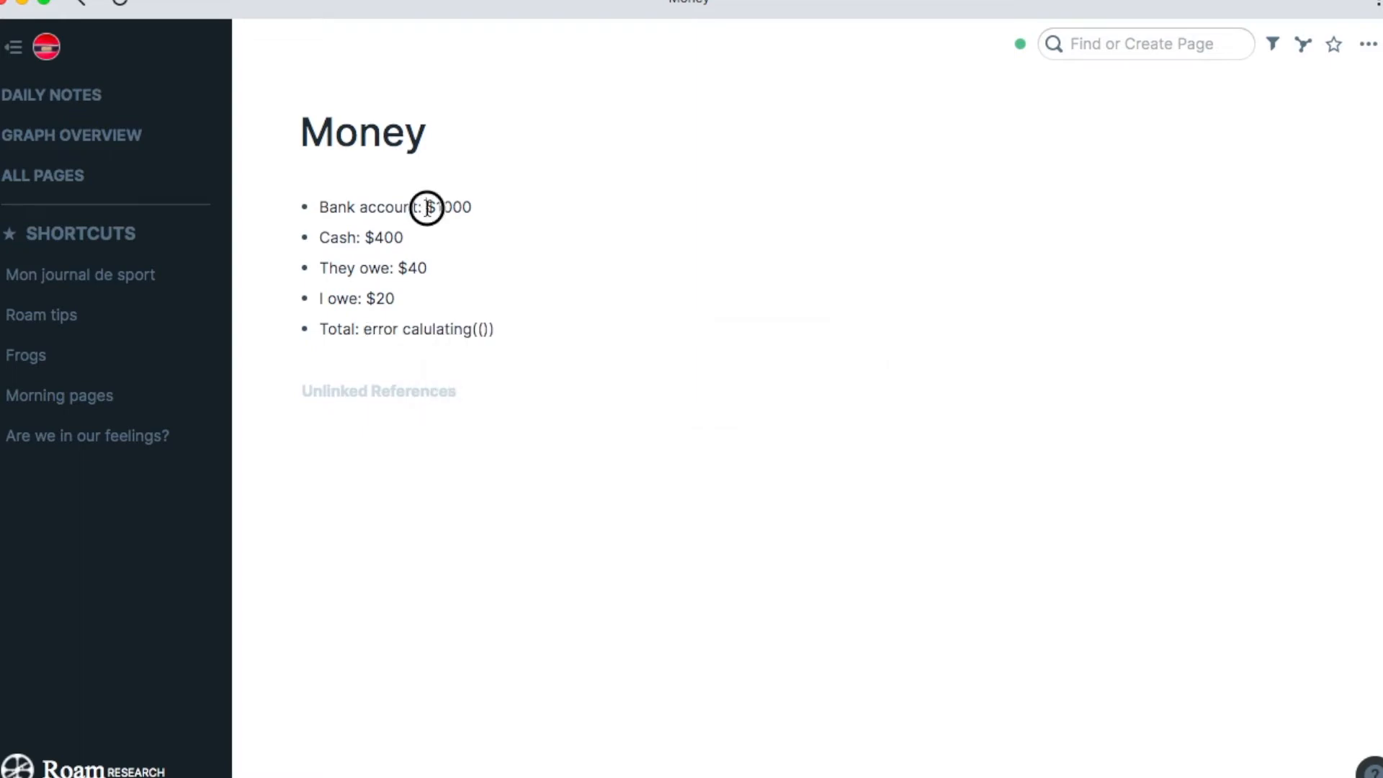
double_click(448, 207)
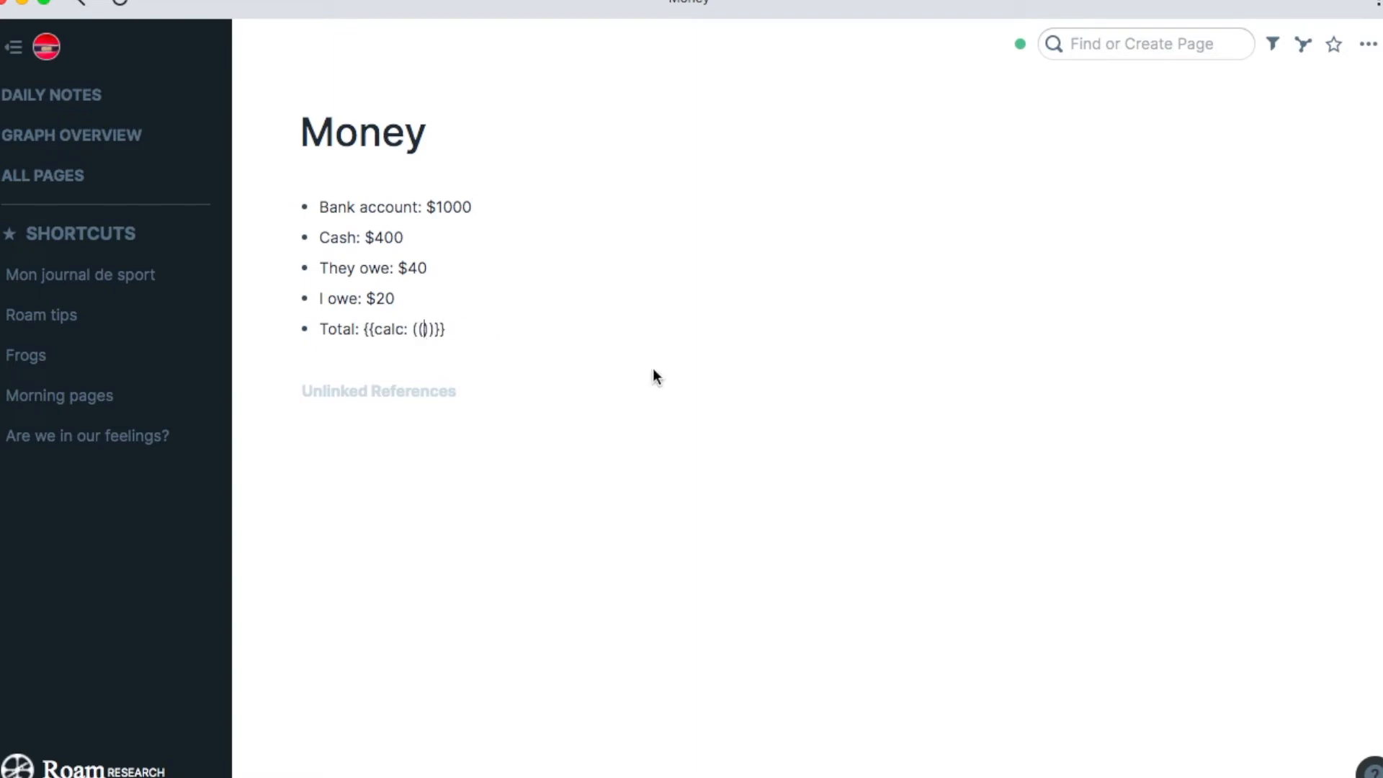
- Reference the 1000, 400, They owe and I owe blocks in the calc, joined by +, +, -
text(1000)
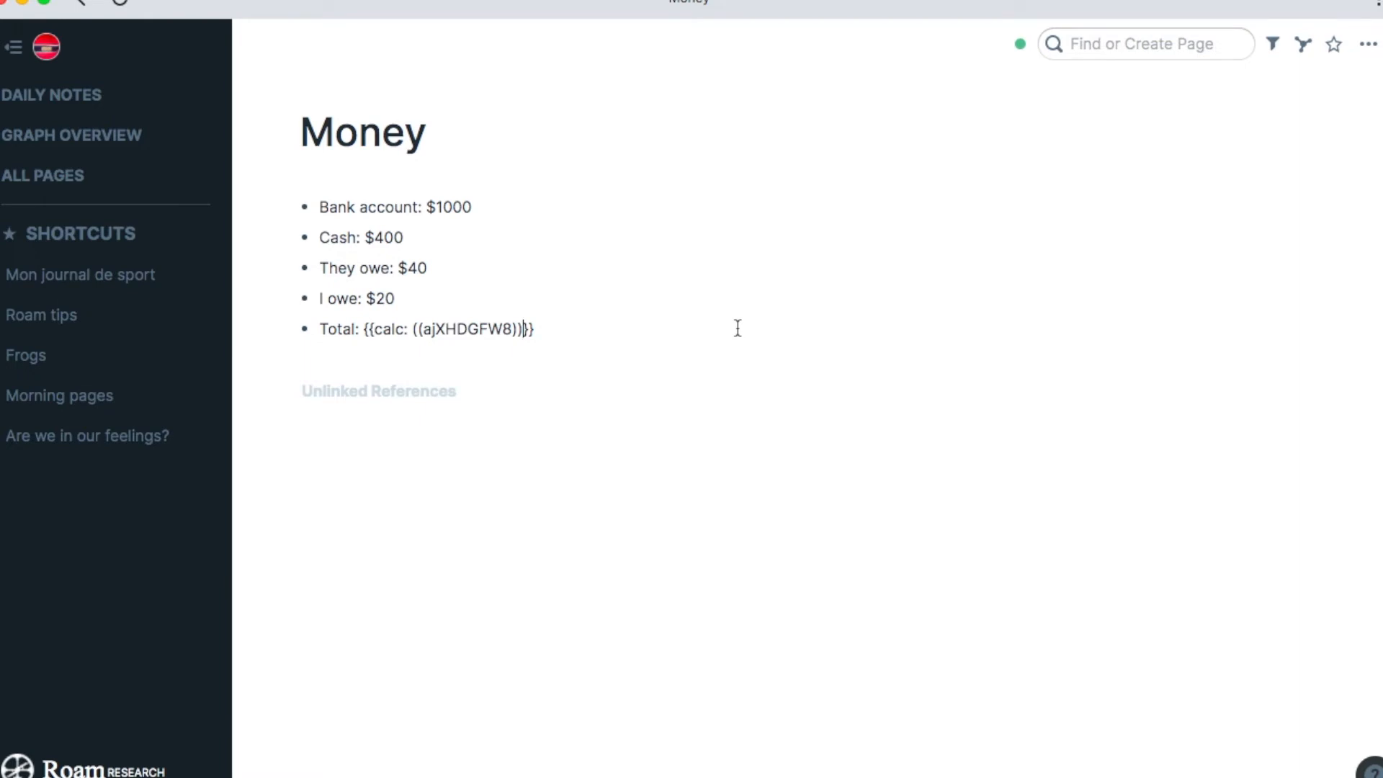
text(+())
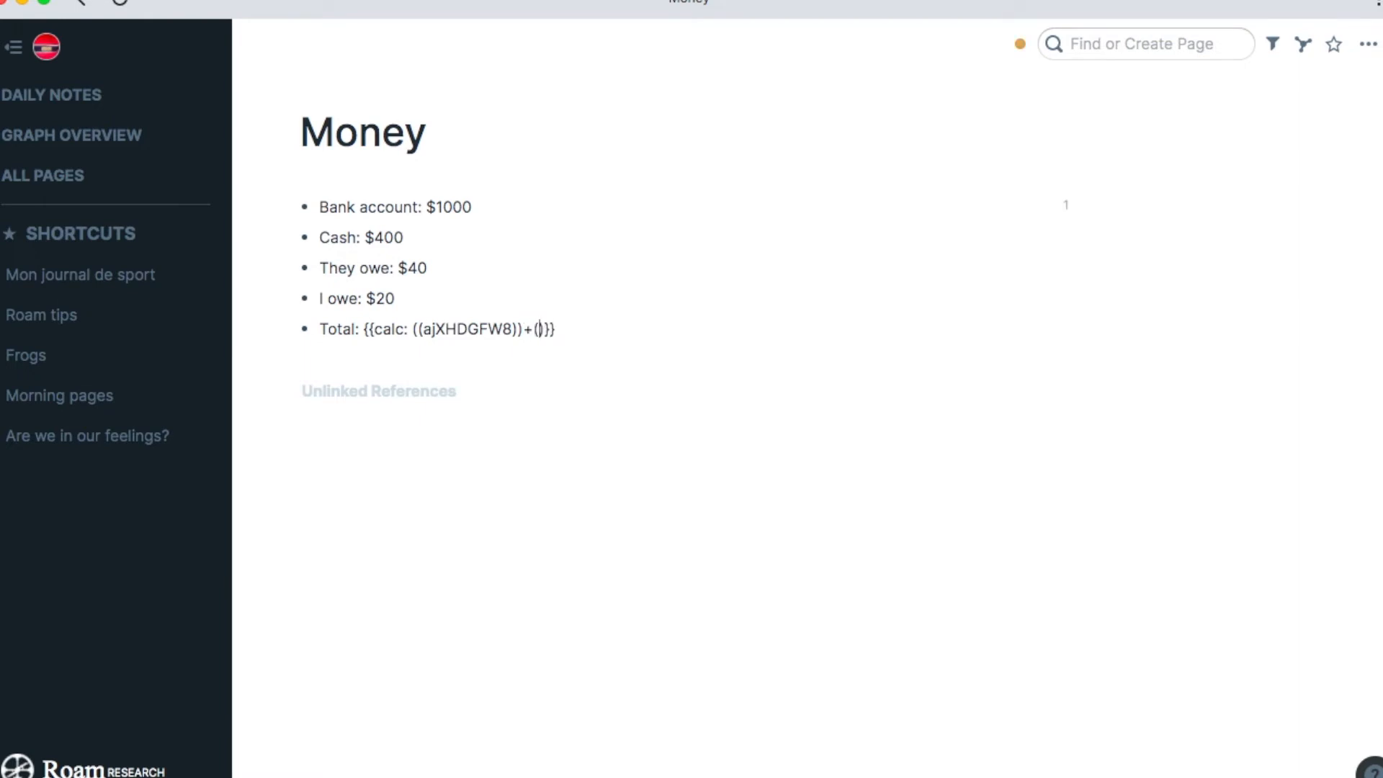
text(400)
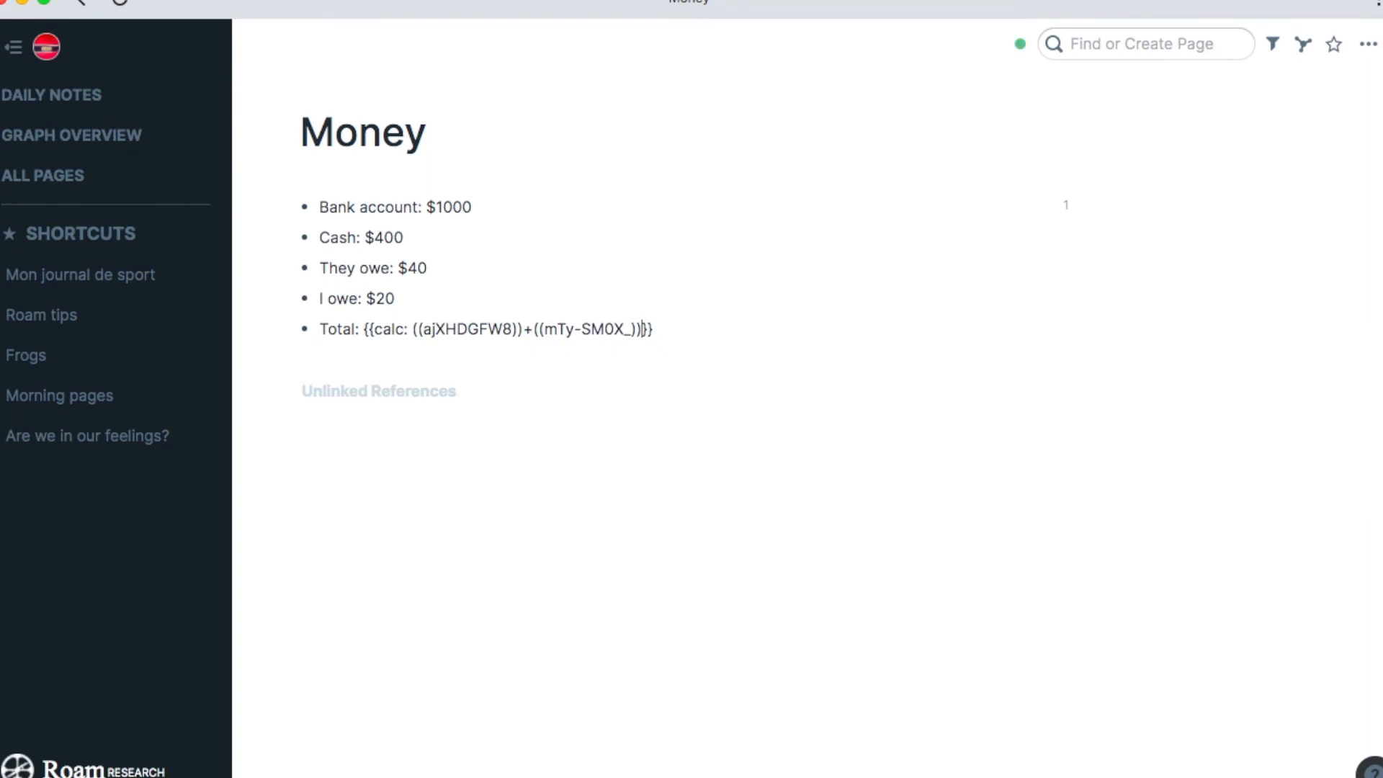
text(((t)
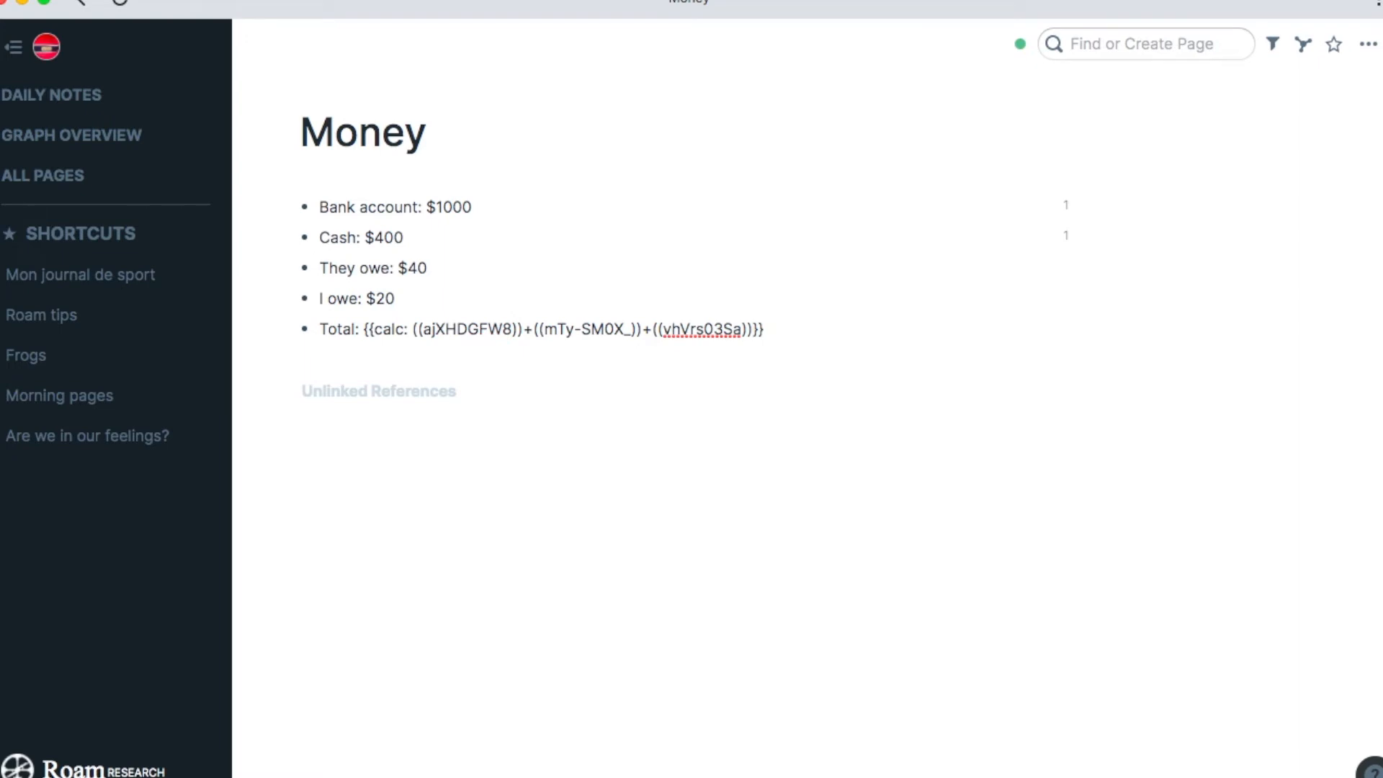
text(-)
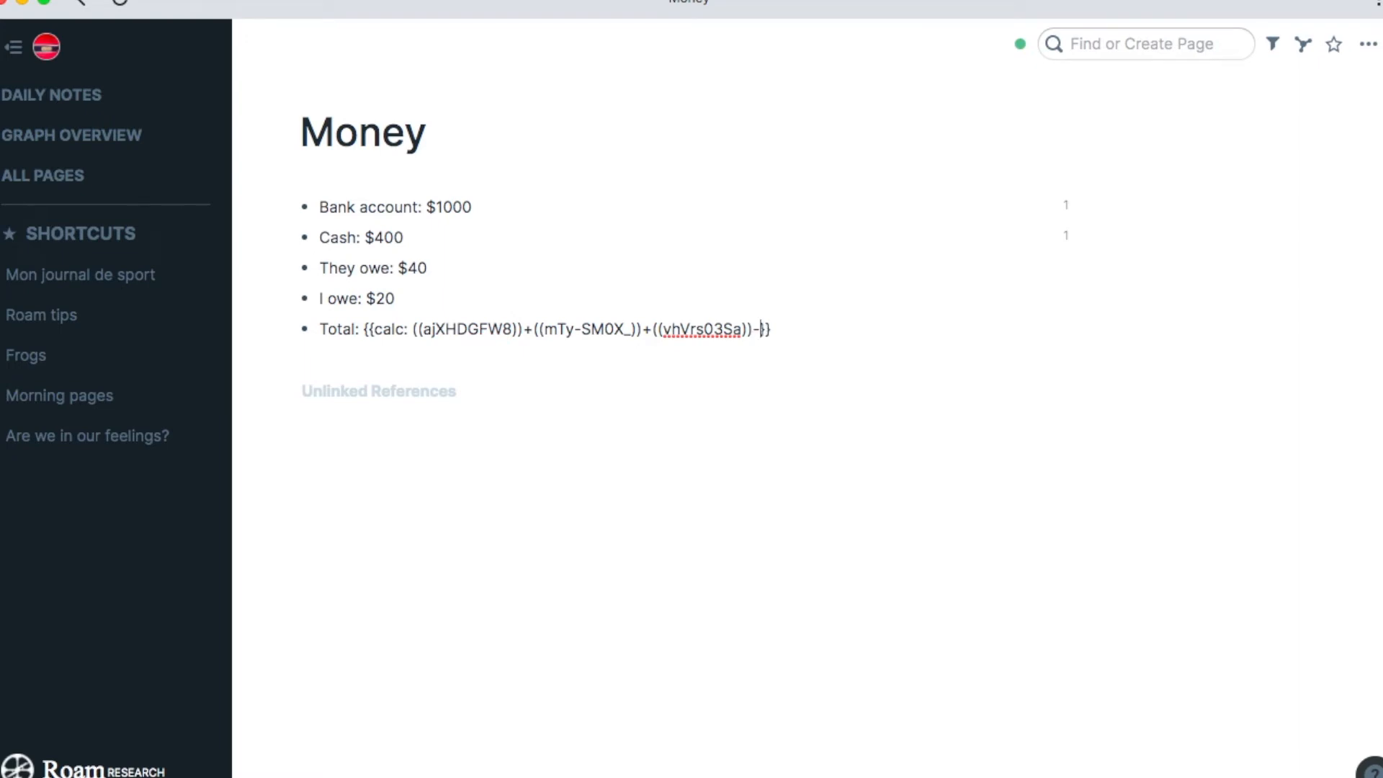
text((()
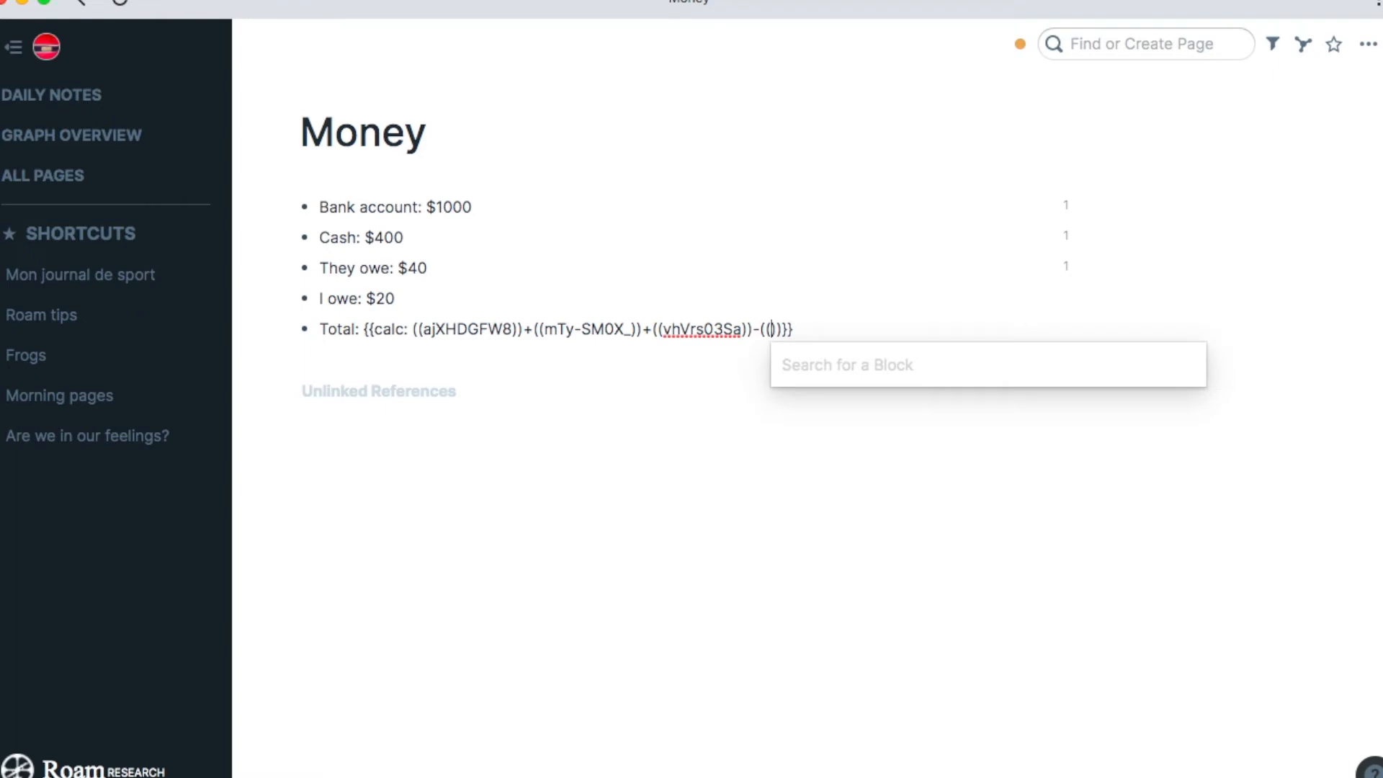
text(Cr97vUxM8)
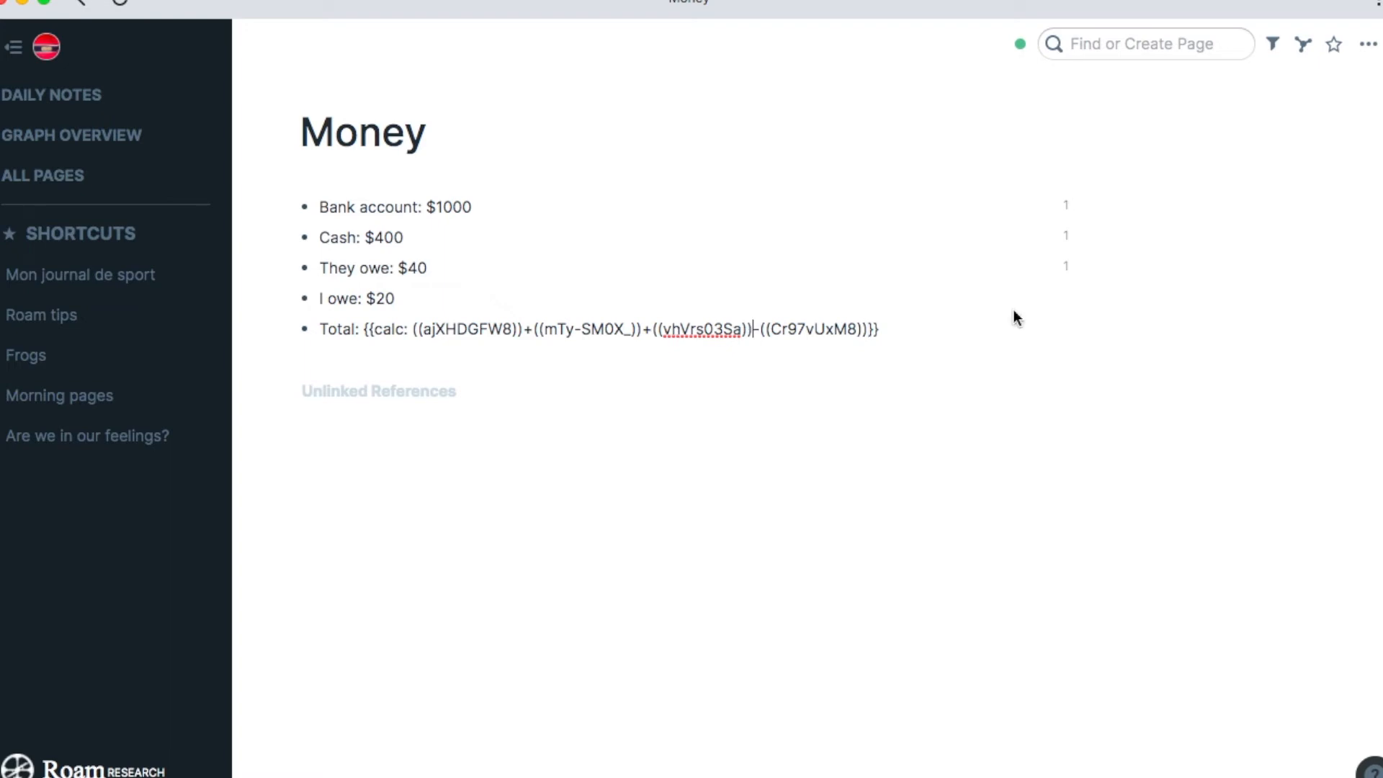
text(*)
click(397, 206)
text(9)
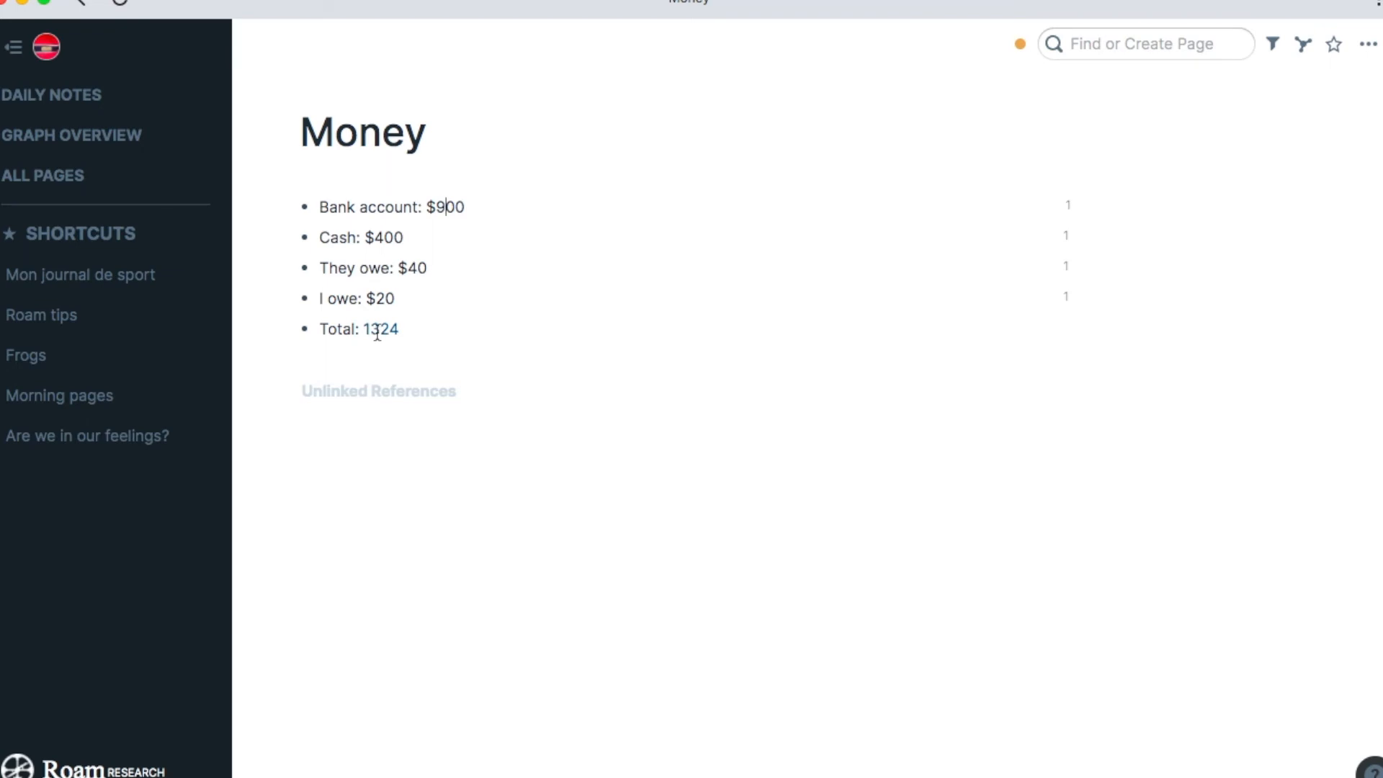
- Edit the Bank account digits, restoring $1000 so Total recalculates to 1424
key(Backspace)
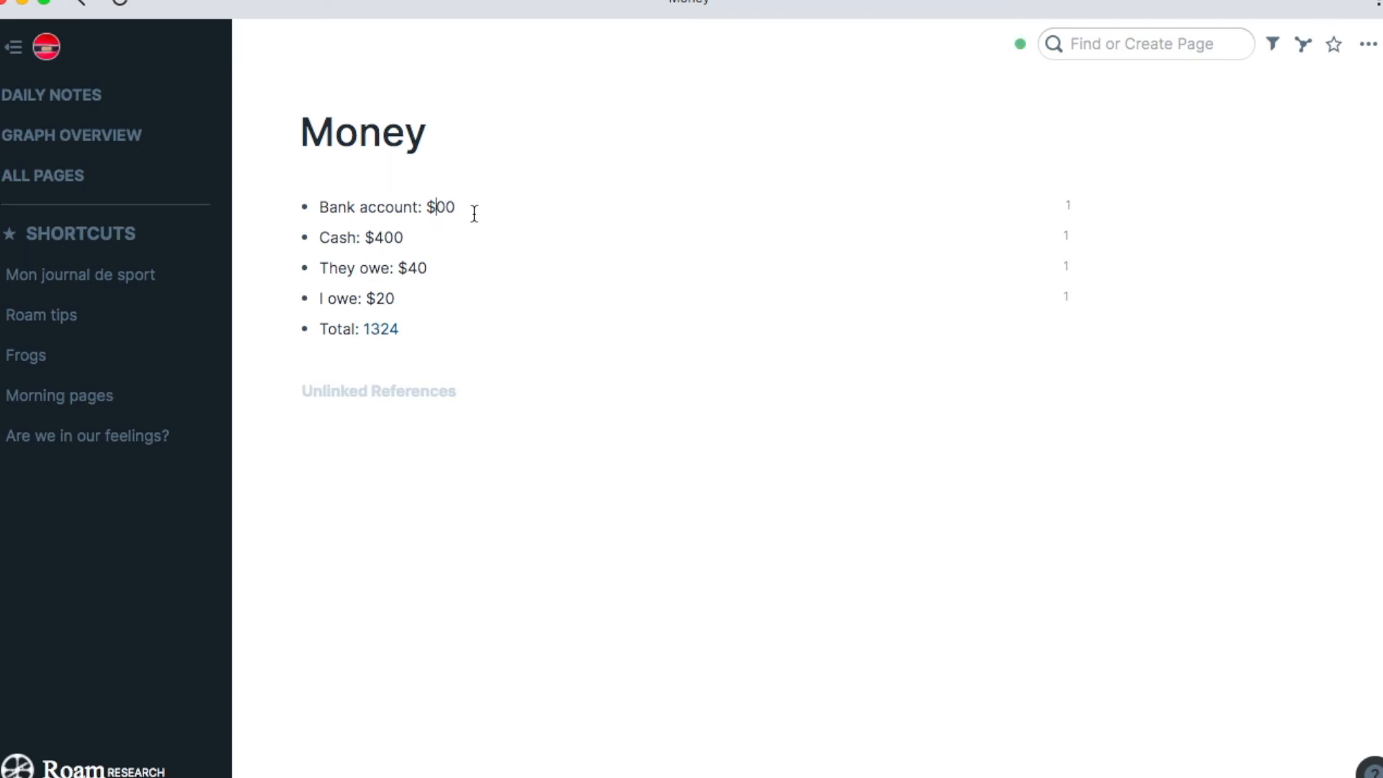
key(Backspace)
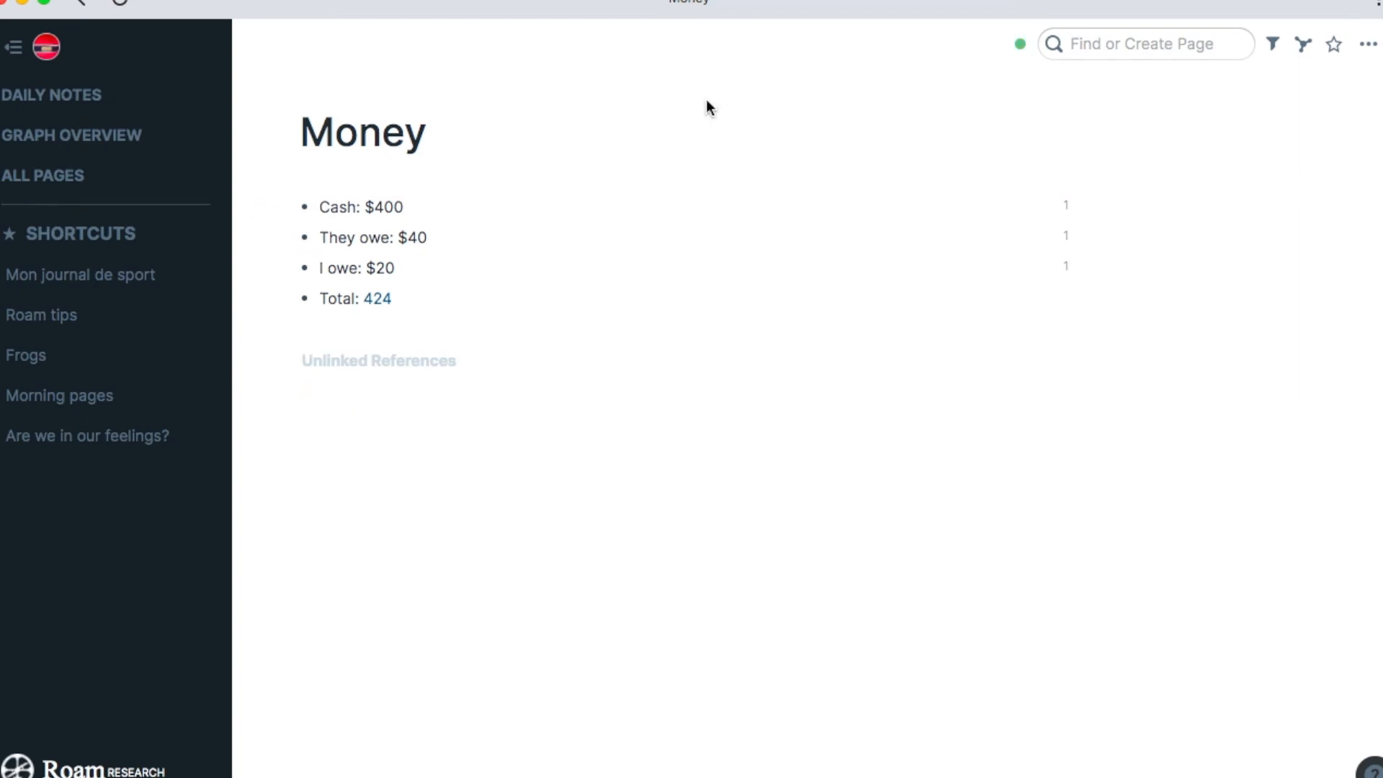
mouse_move(614, 248)
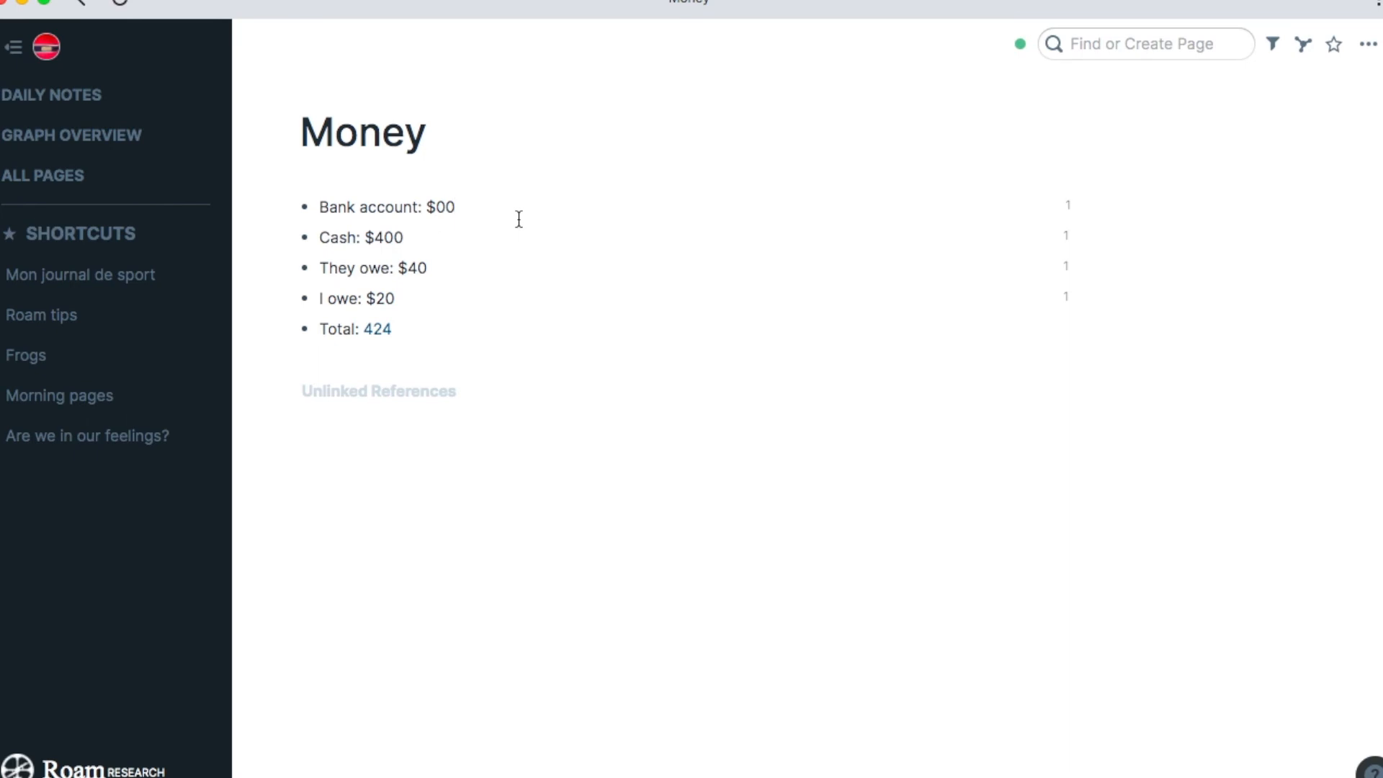
text(000)
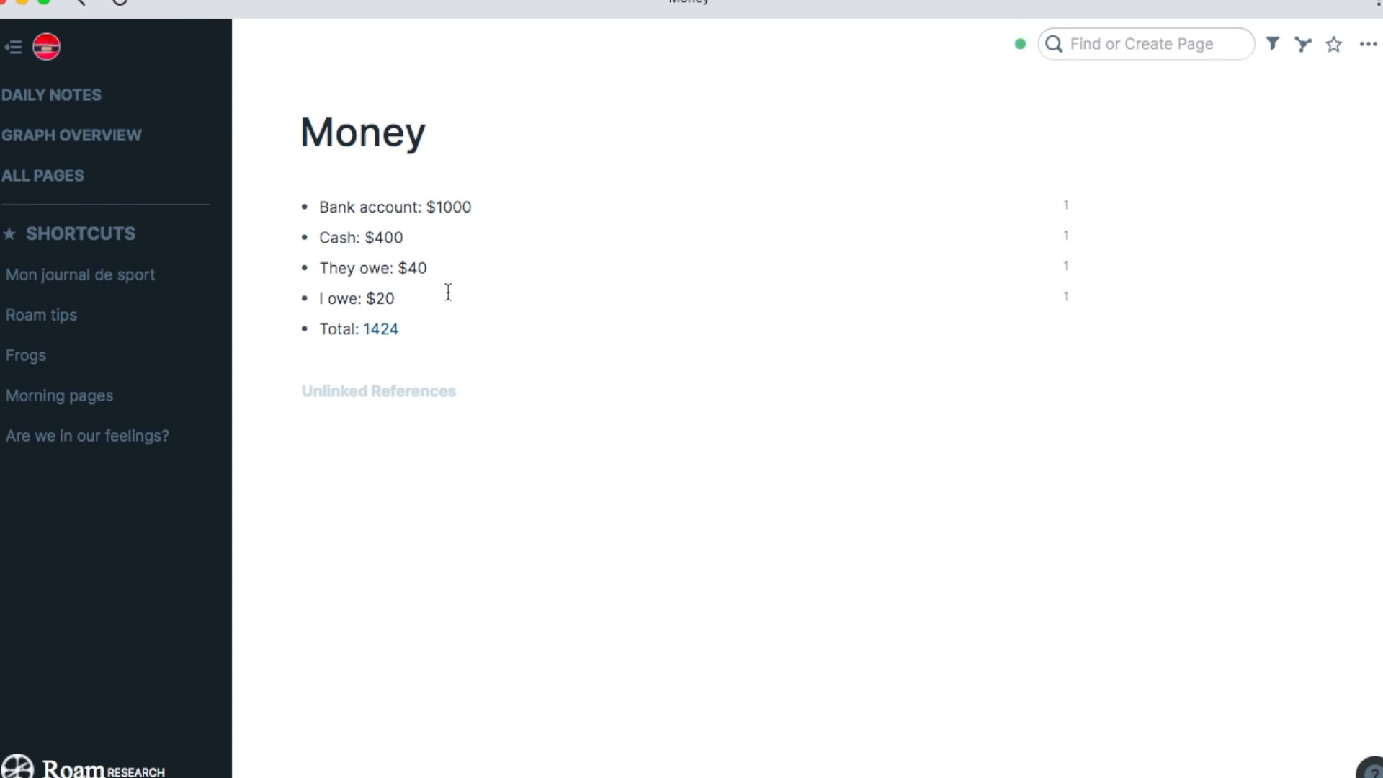
- Nest the four amount bullets under the Total block and reopen its formula
click(396, 299)
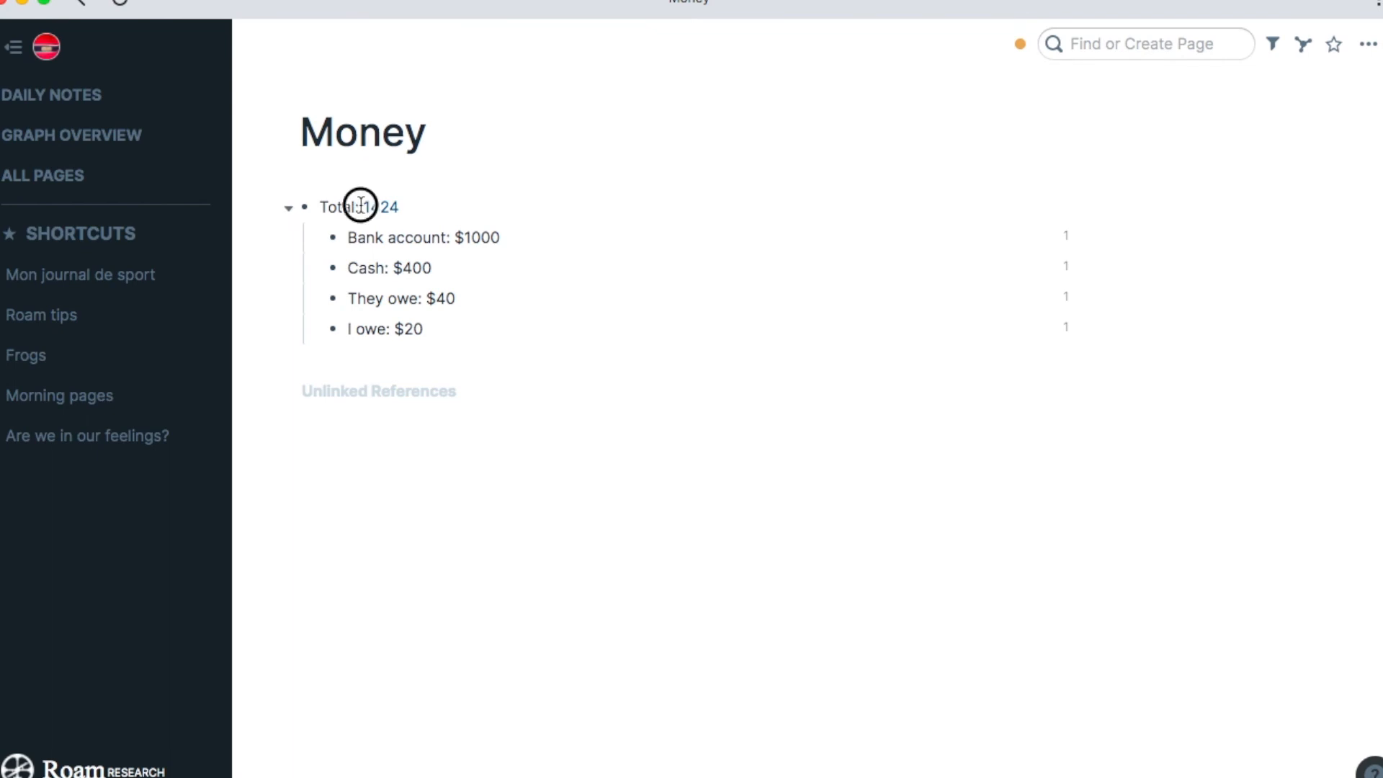
click(360, 206)
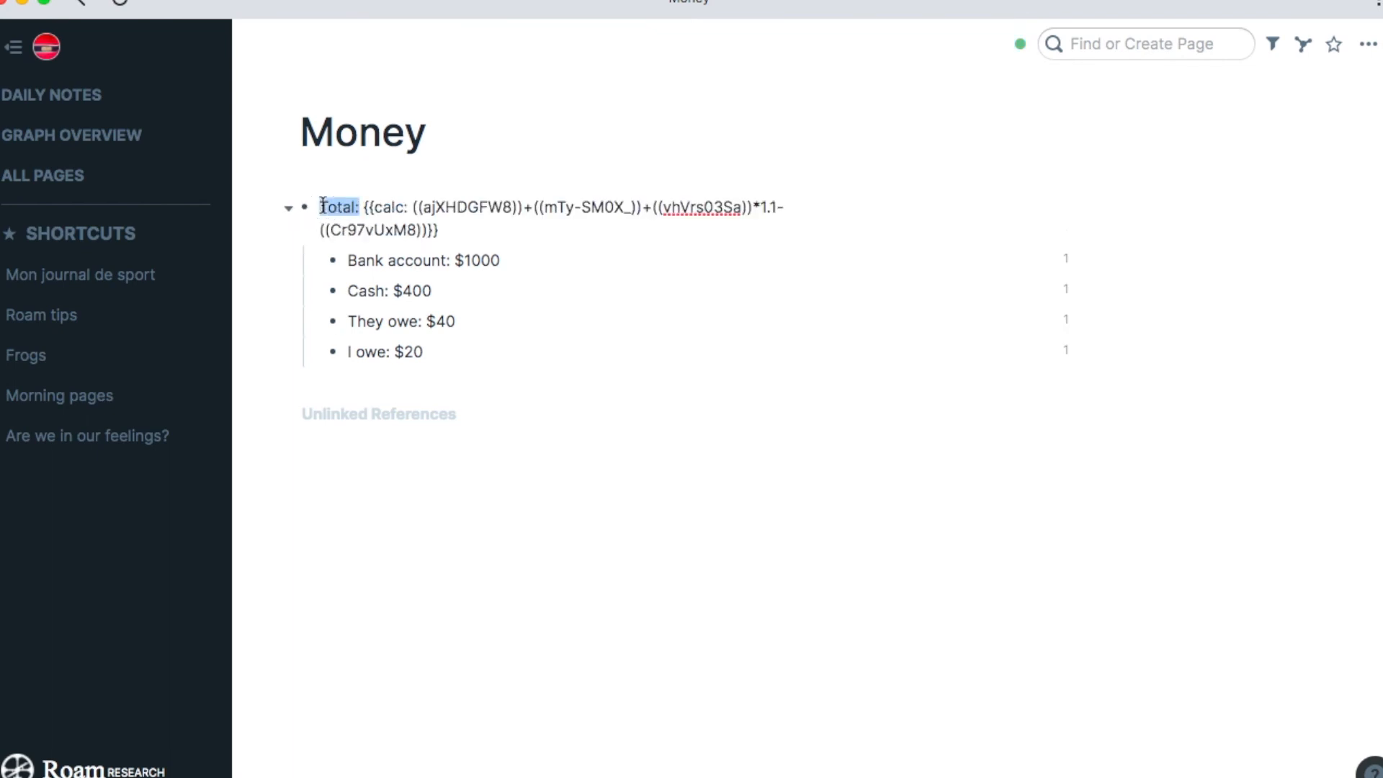